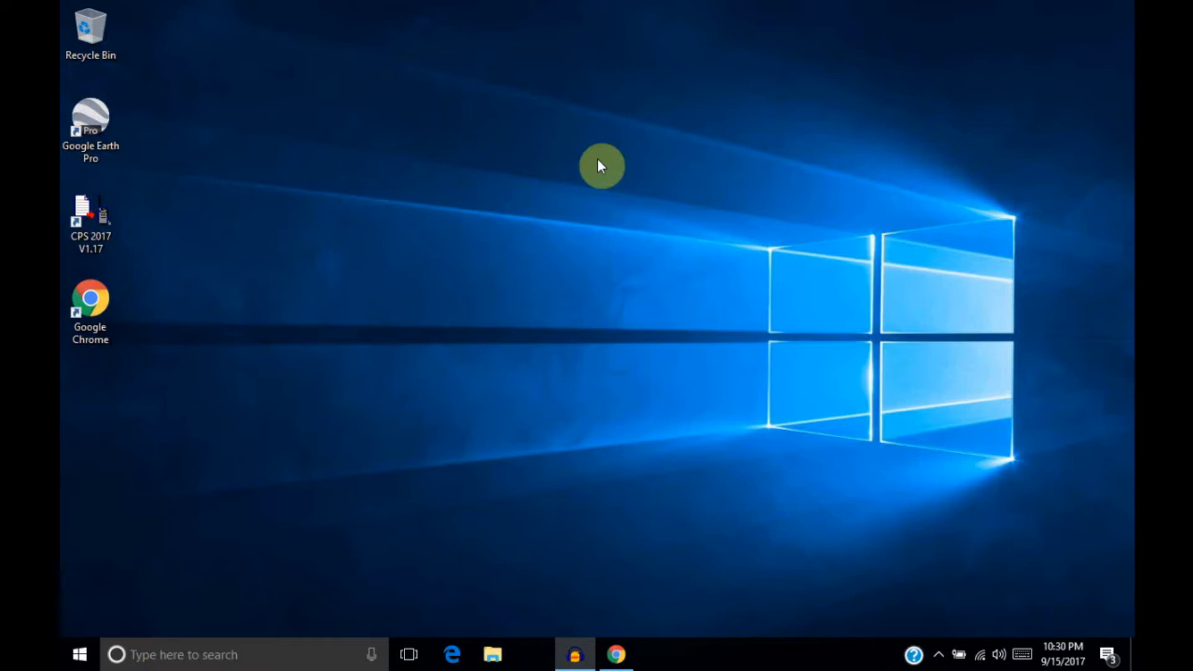
mouse_move(616, 493)
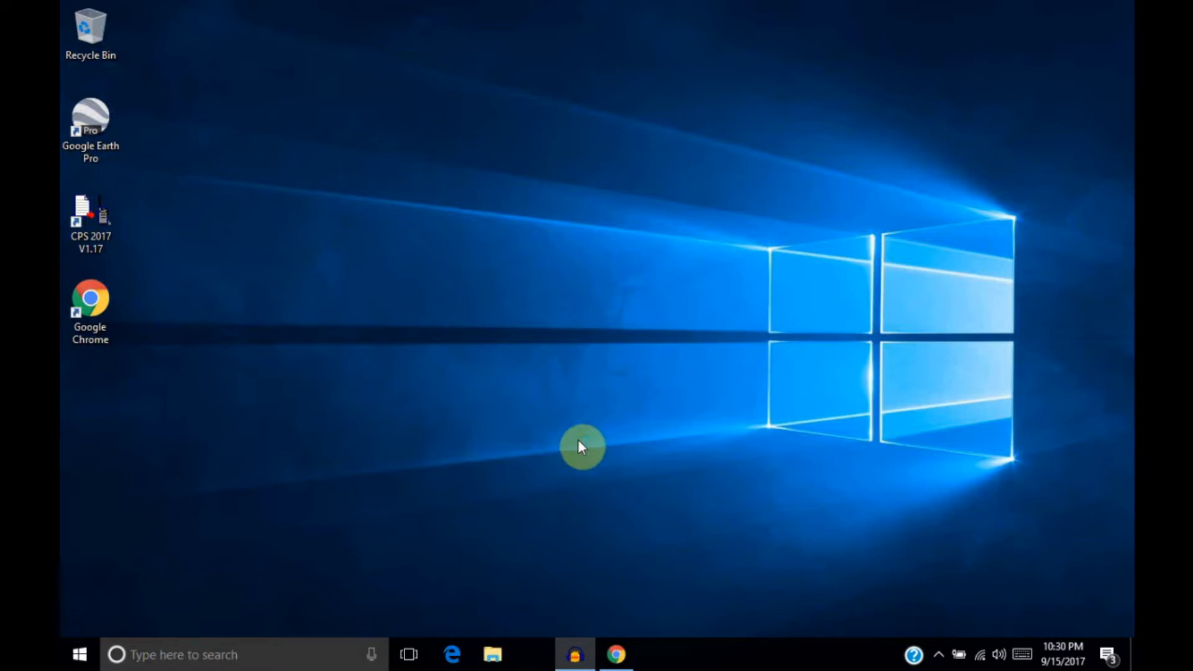
mouse_move(587, 601)
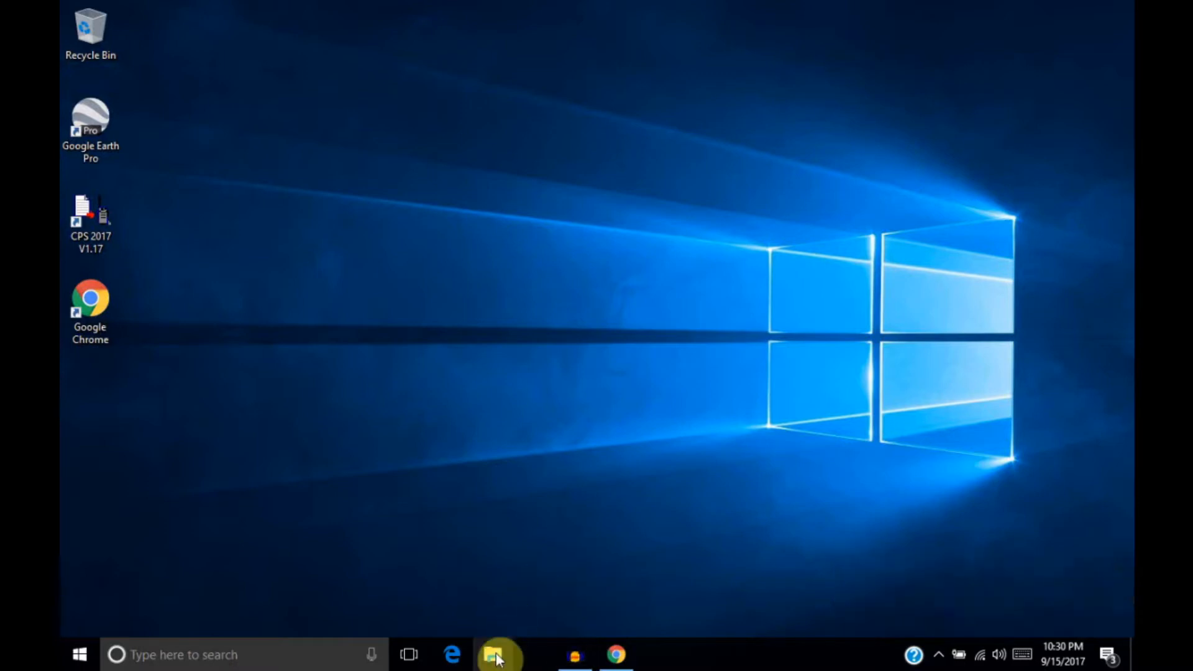
- Copy voicetx1 from the E:\IC-7300\VoiceTx folder in File Explorer
left_click(492, 654)
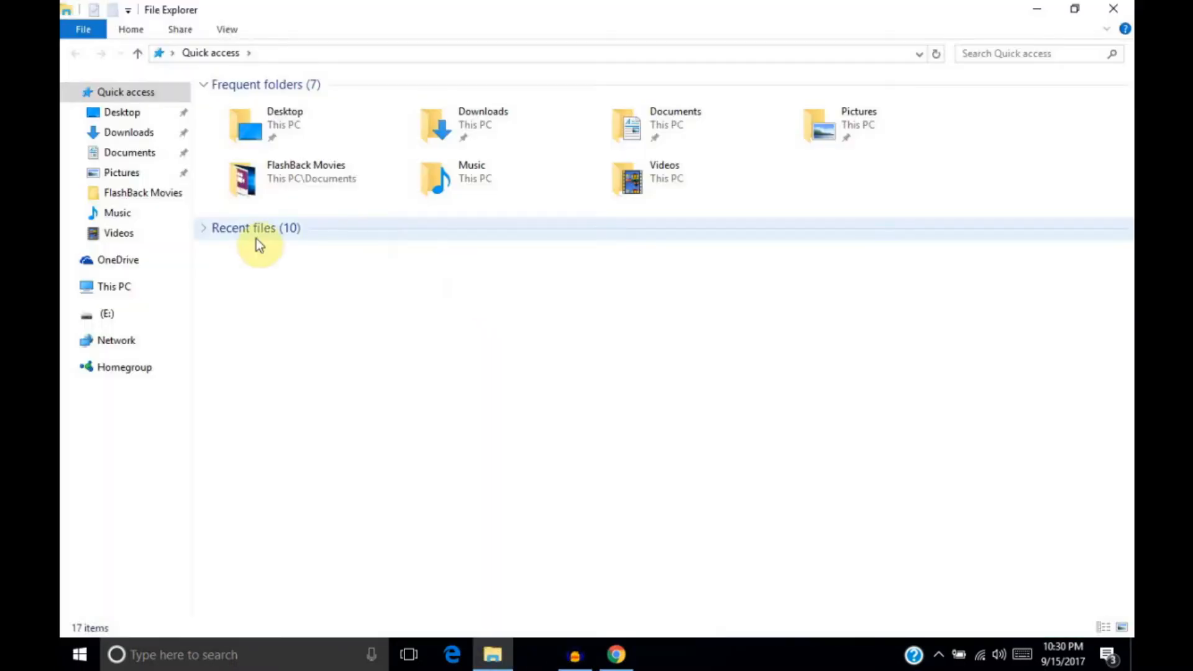
left_click(106, 314)
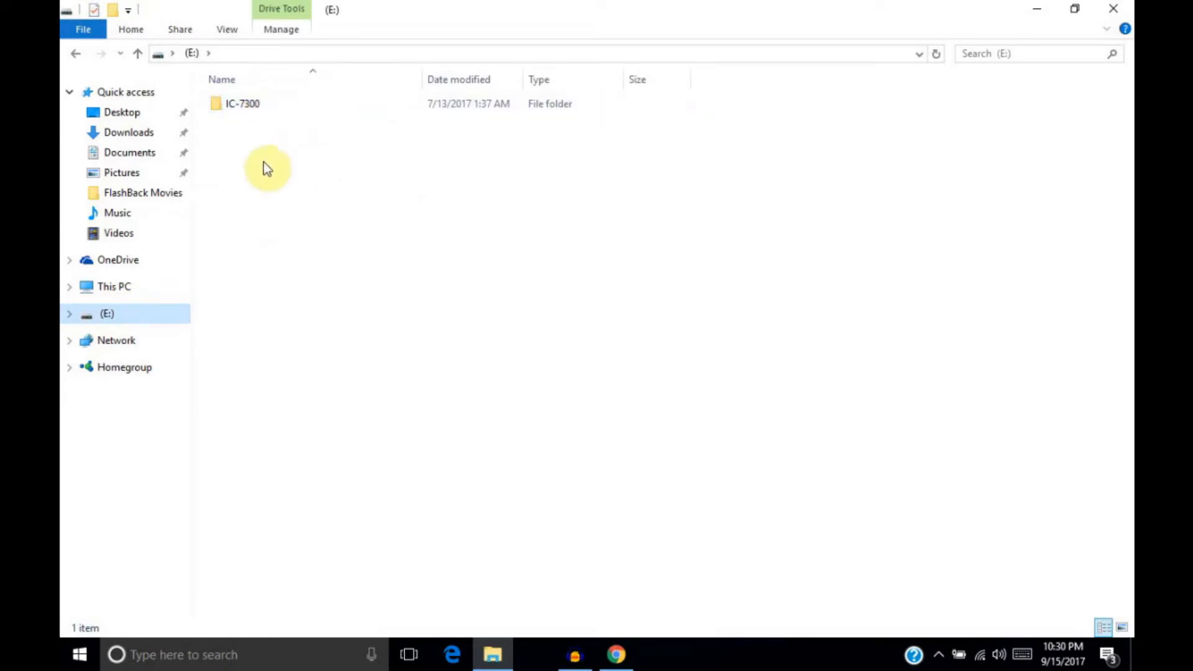
left_click(242, 104)
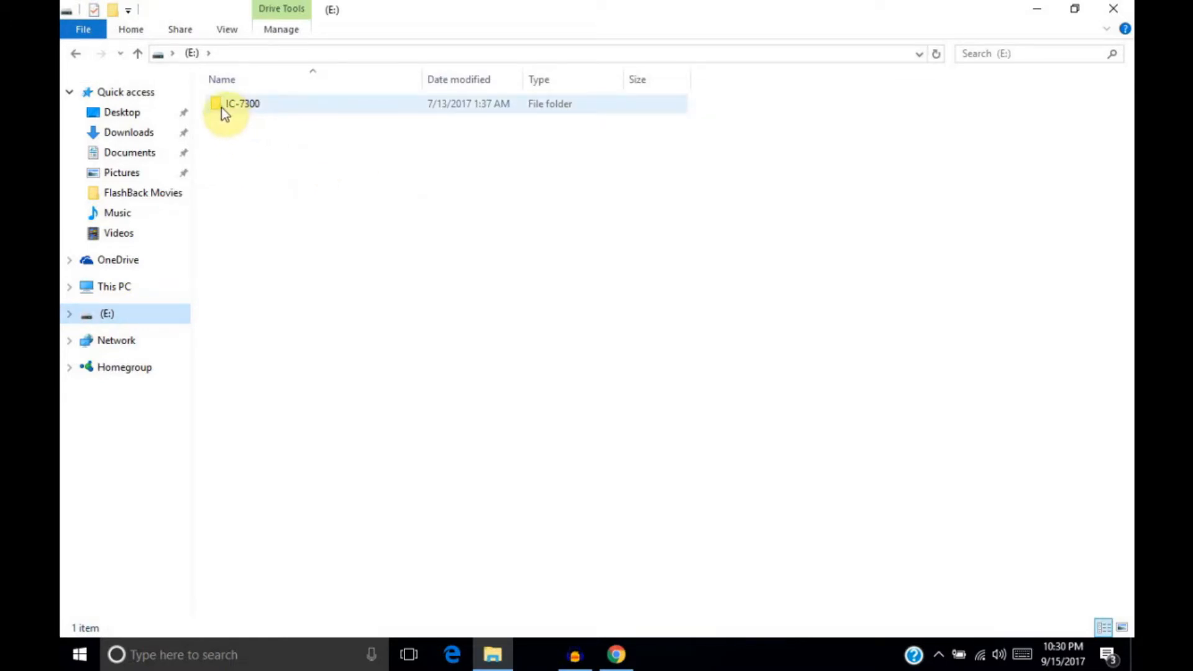
double_click(242, 104)
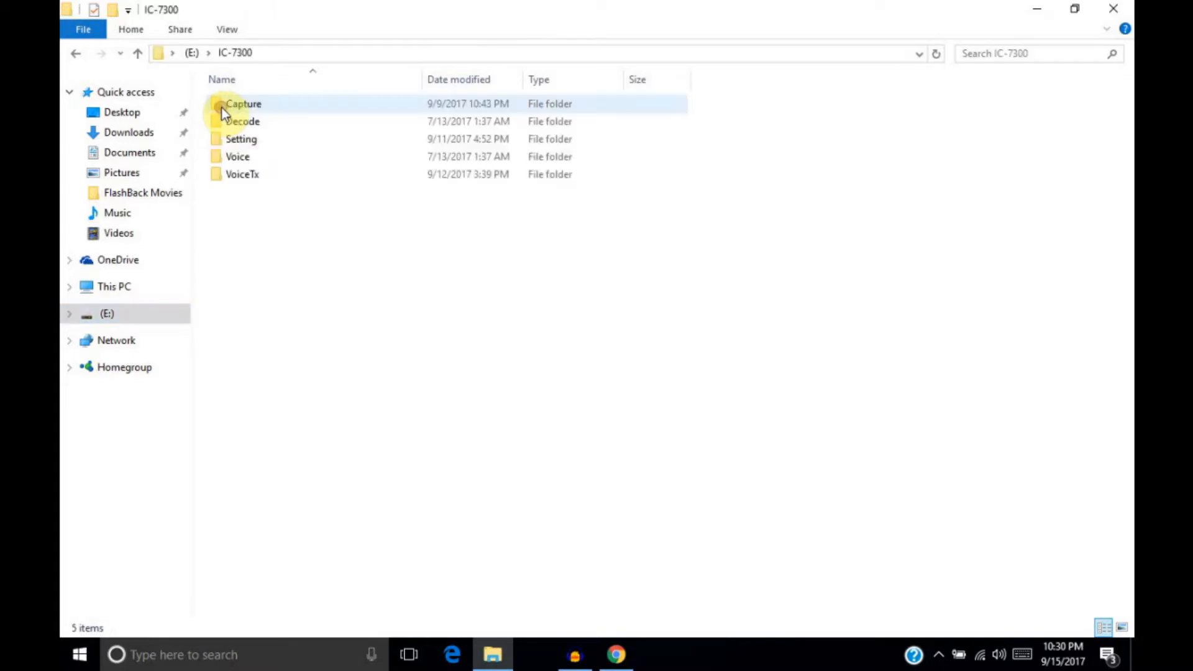
left_click(242, 173)
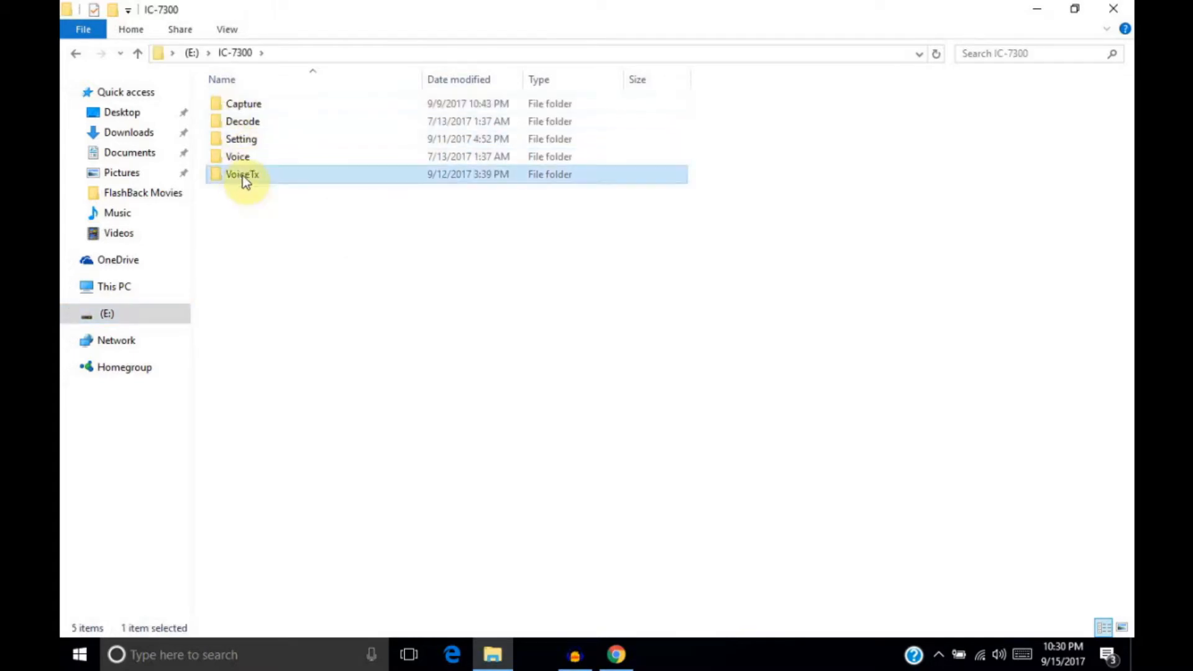
double_click(242, 174)
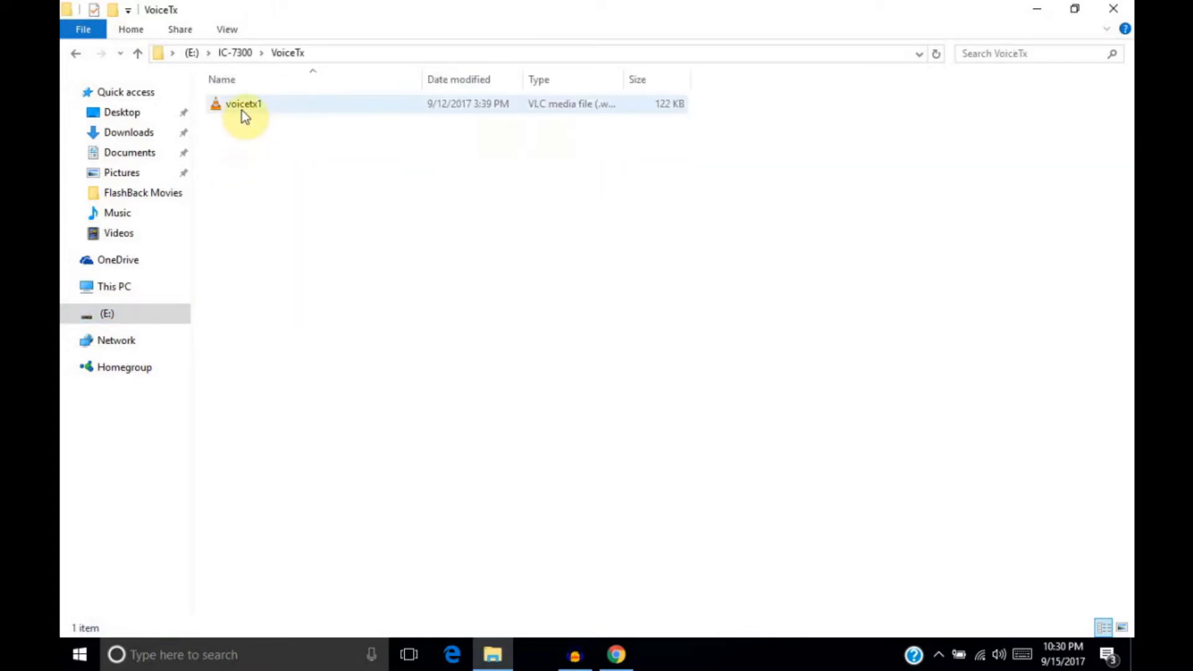
left_click(243, 104)
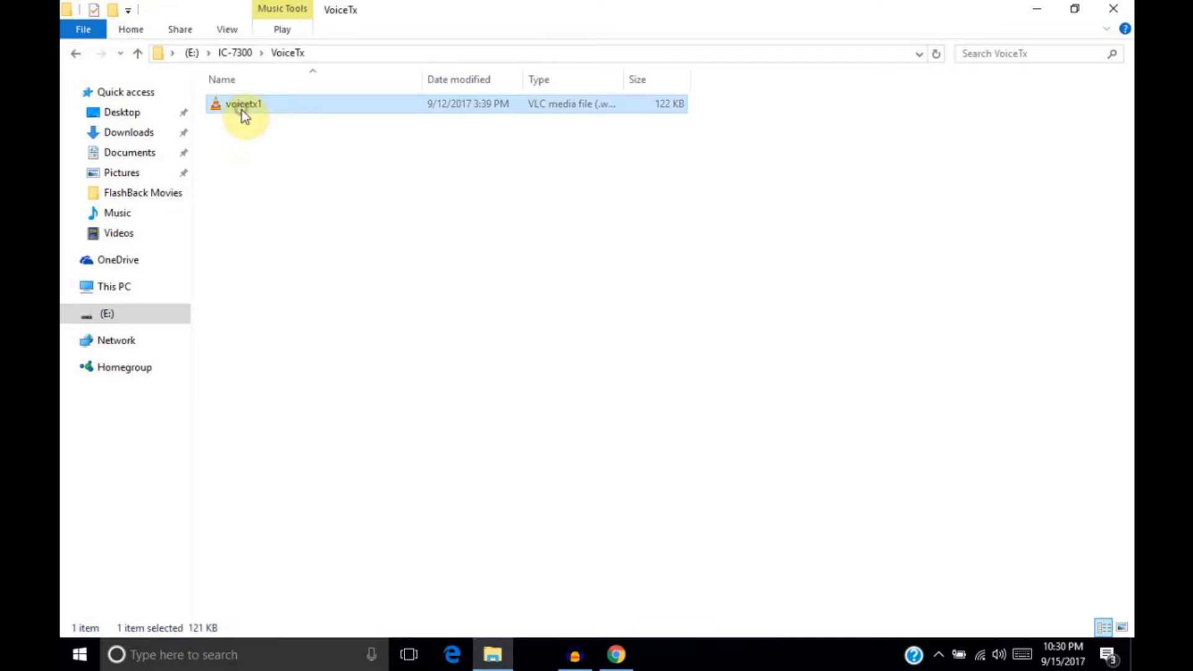
right_click(244, 104)
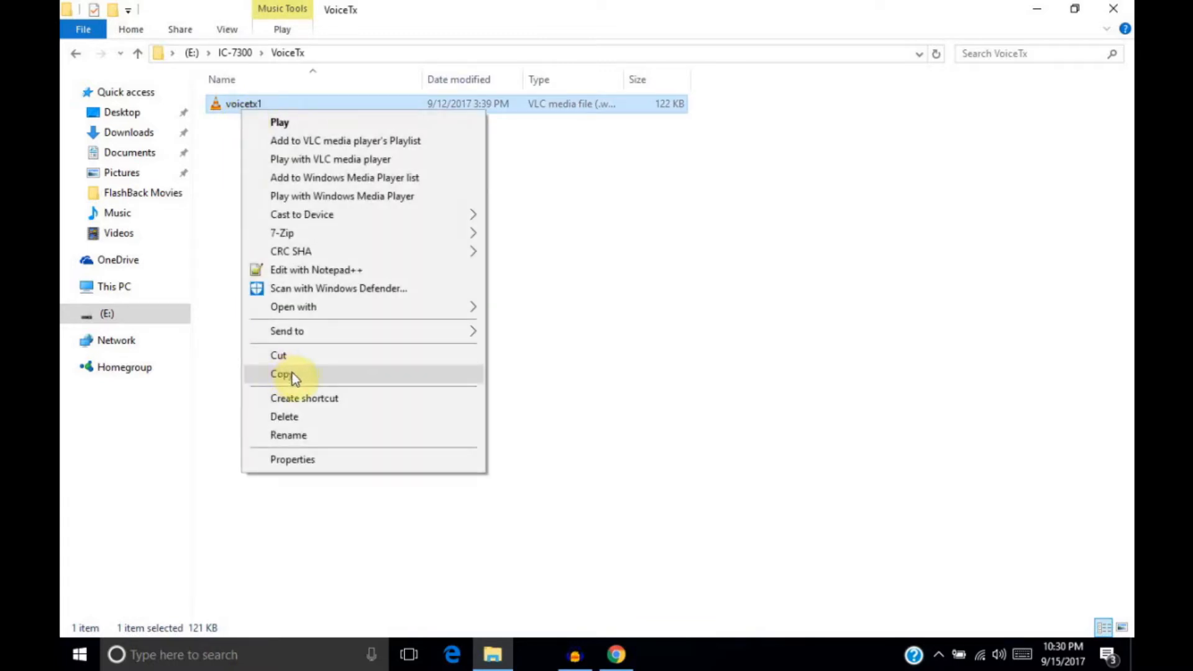
left_click(281, 373)
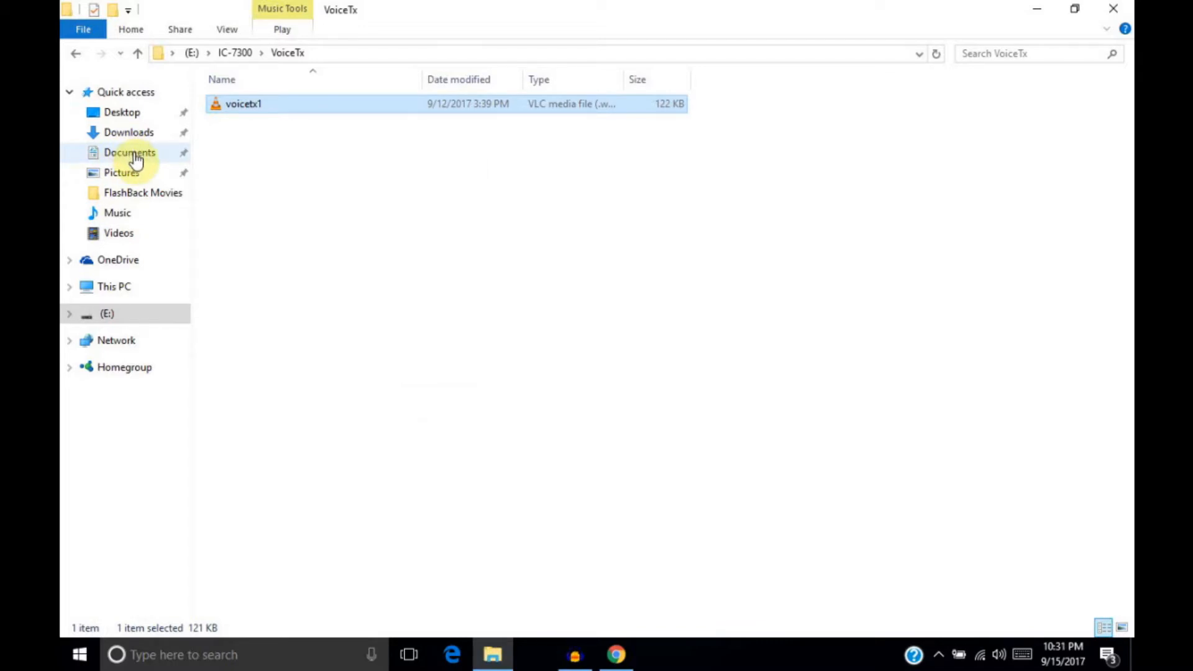
- Paste voicetx1 into Documents\IC-7300 Voice TX Files, replacing the existing copy
left_click(129, 152)
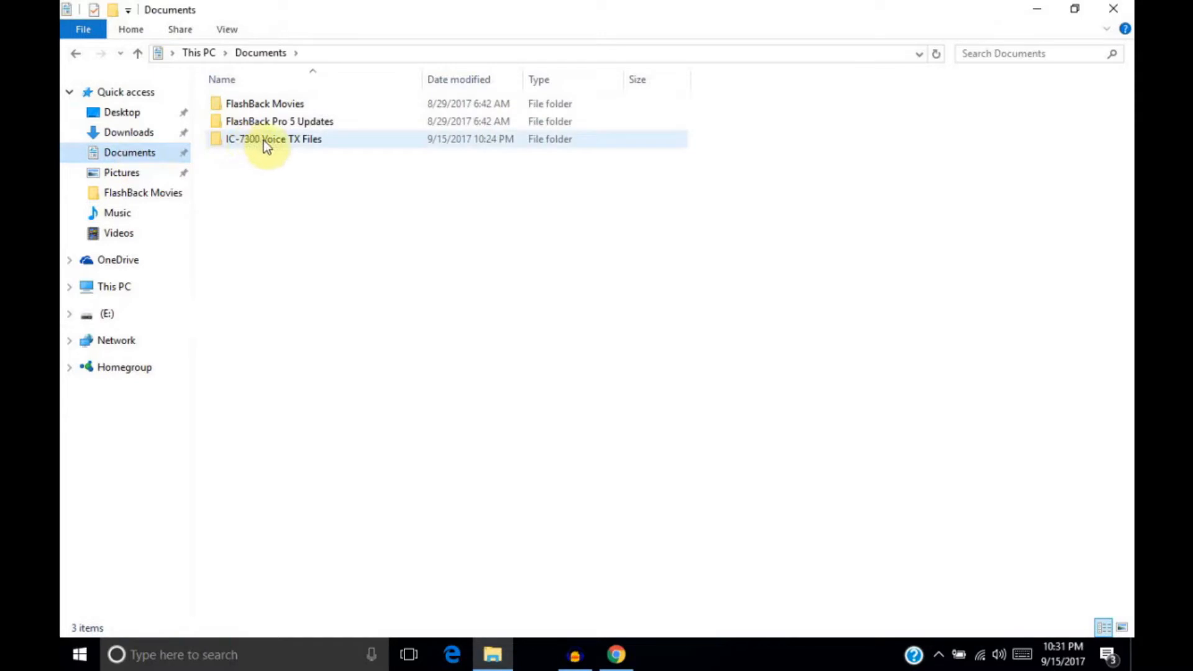
mouse_move(274, 139)
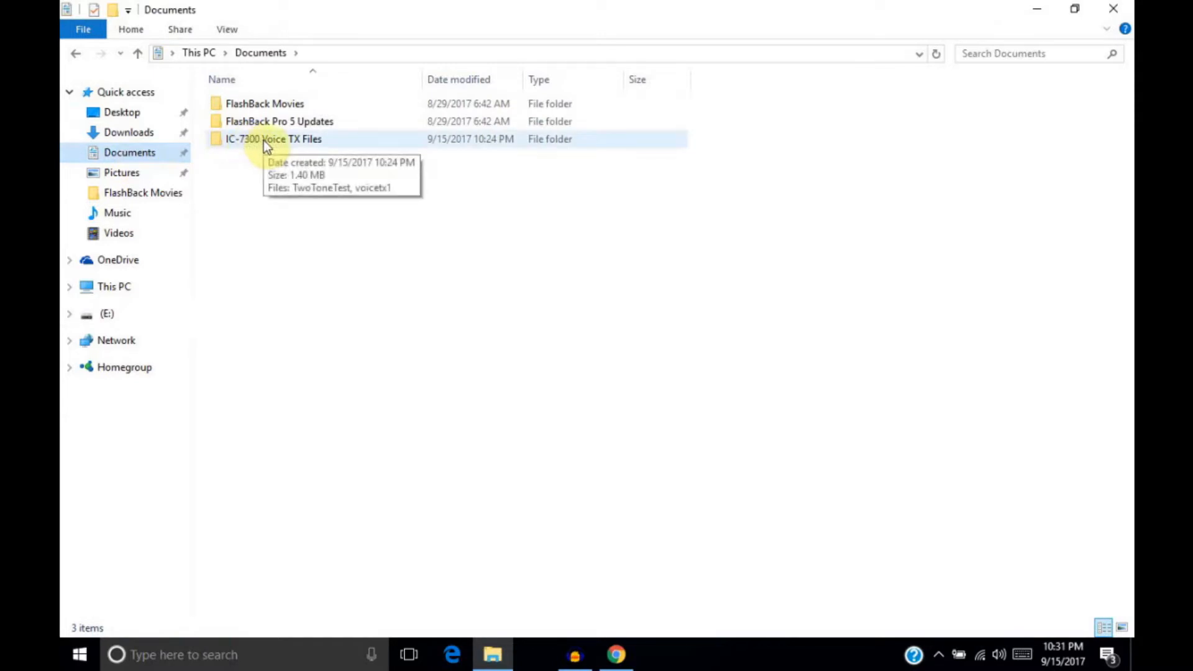
double_click(274, 139)
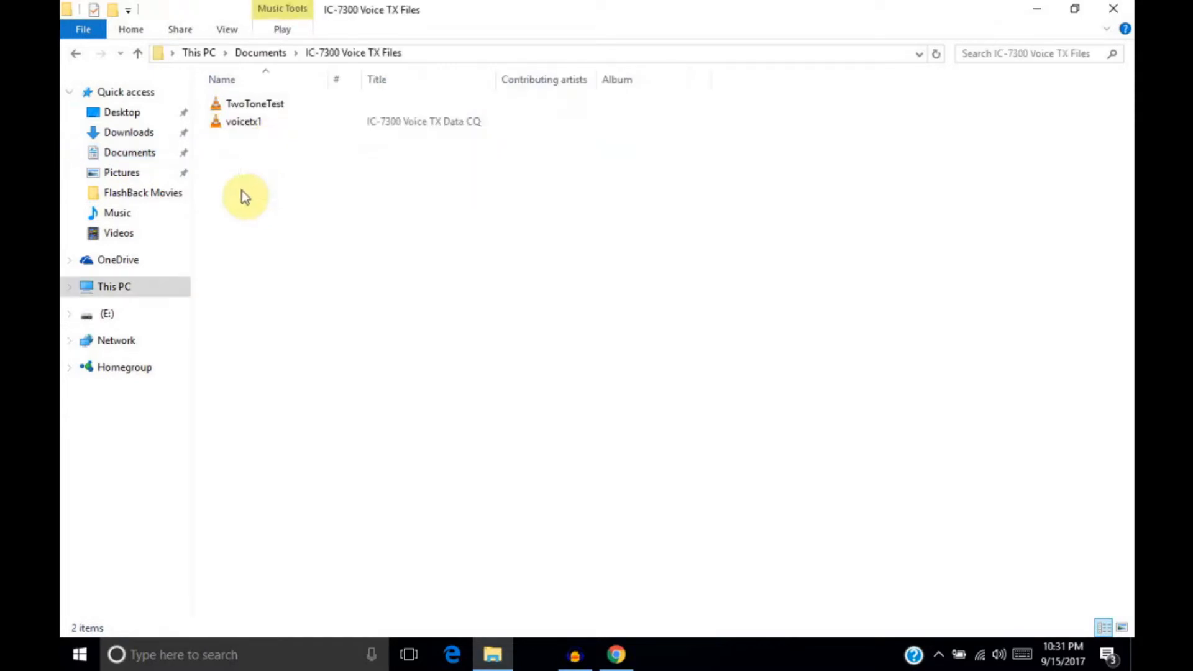
right_click(253, 211)
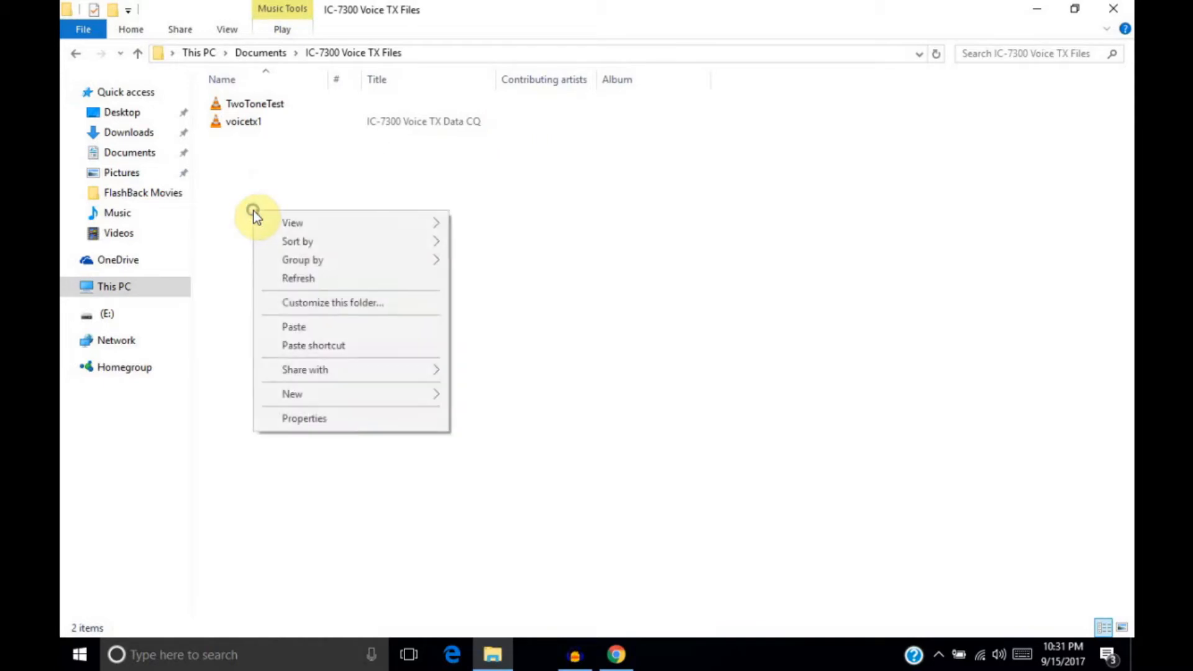
left_click(293, 326)
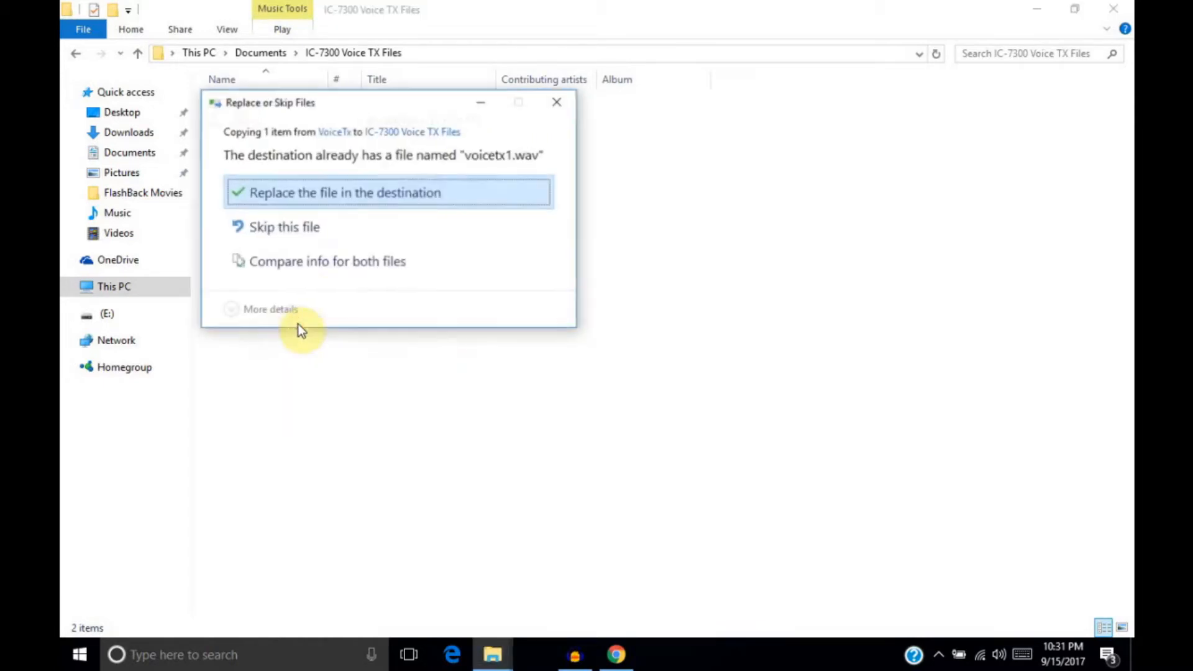
left_click(345, 192)
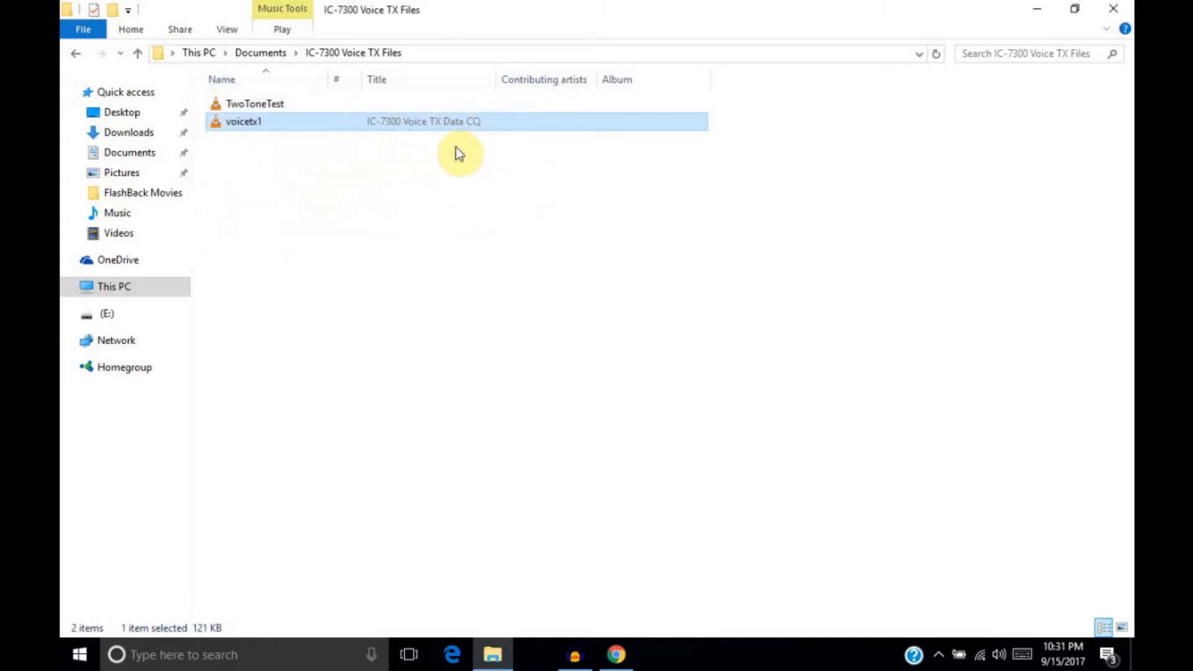
mouse_move(347, 159)
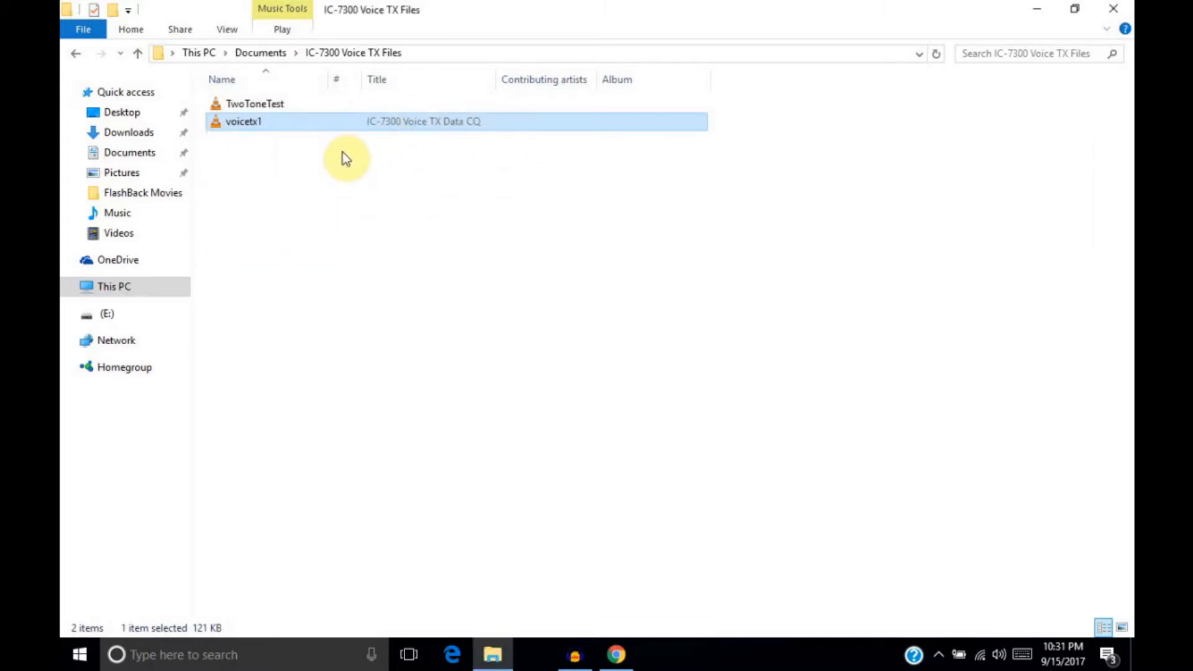
mouse_move(515, 491)
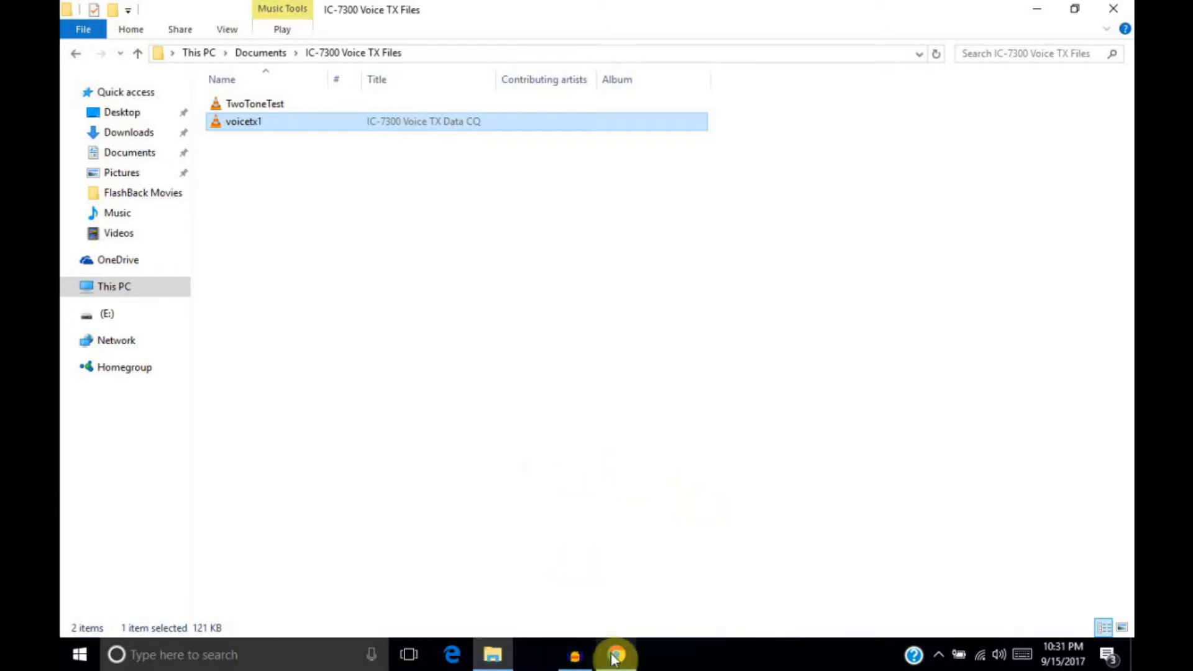
- Show the ON6ZQ Two-Tone Test page about the 700/1900 Hz SSB test file in Chrome
left_click(616, 654)
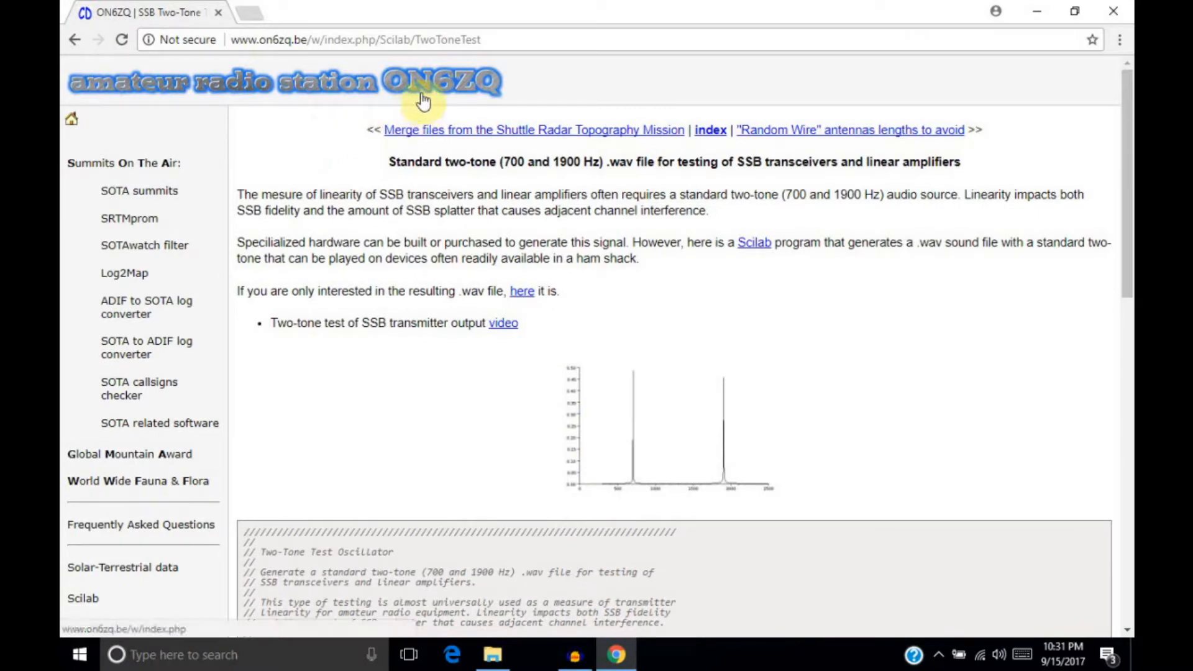
mouse_move(479, 90)
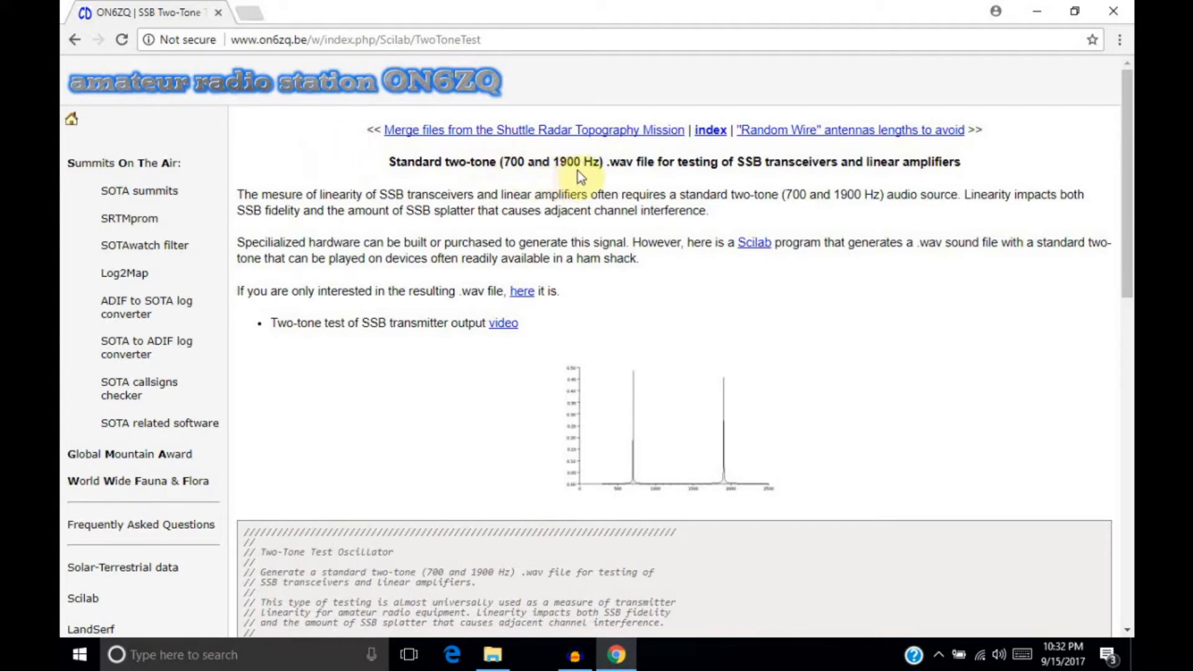
mouse_move(621, 176)
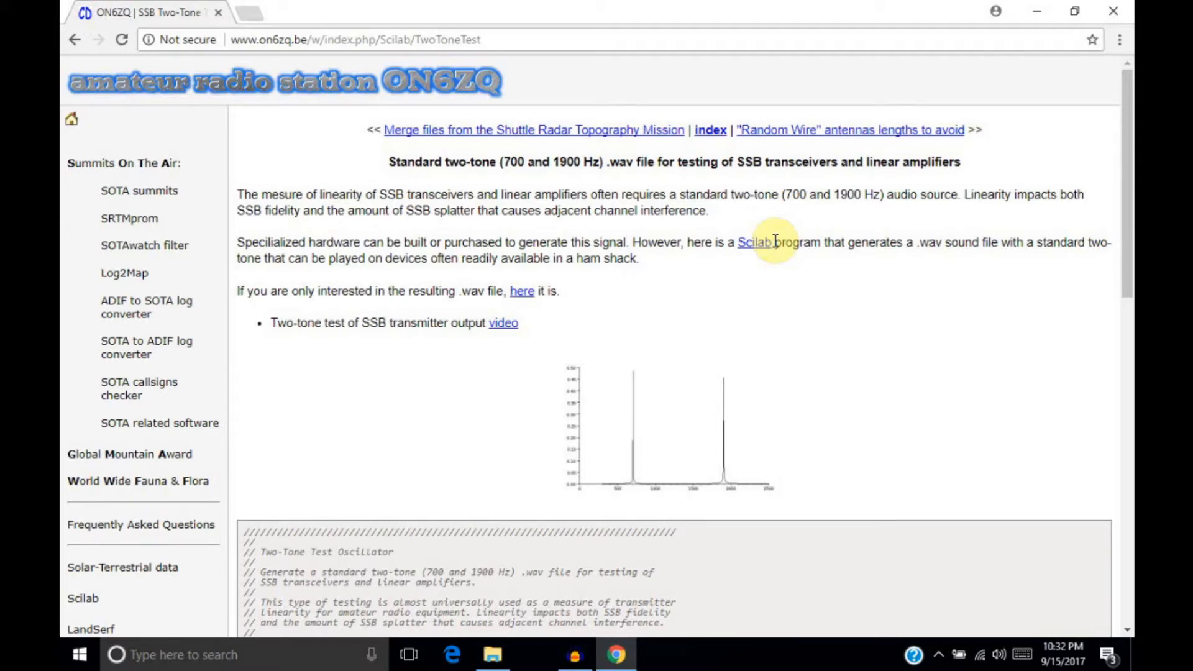
mouse_move(430, 198)
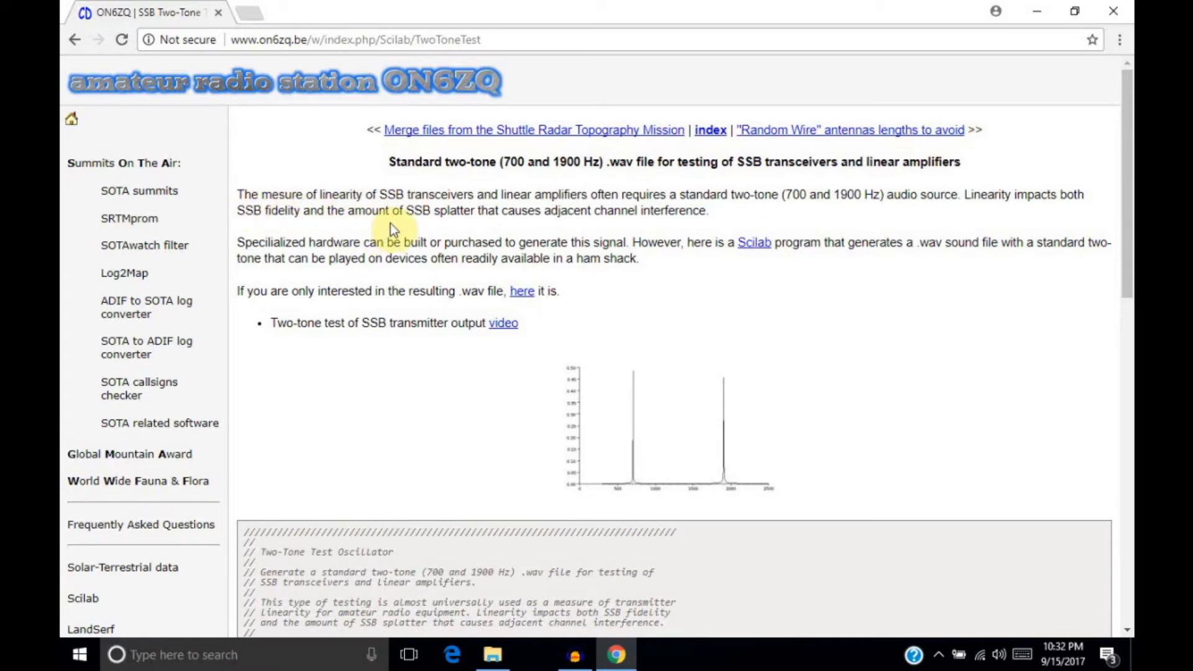
mouse_move(491, 224)
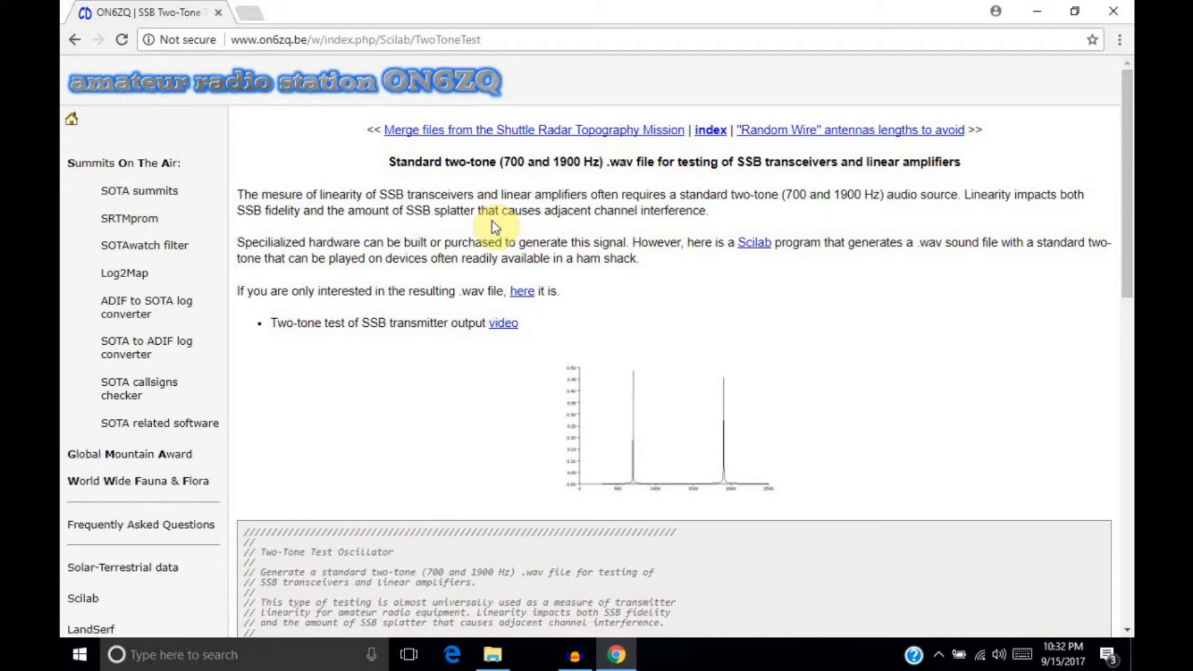
mouse_move(387, 259)
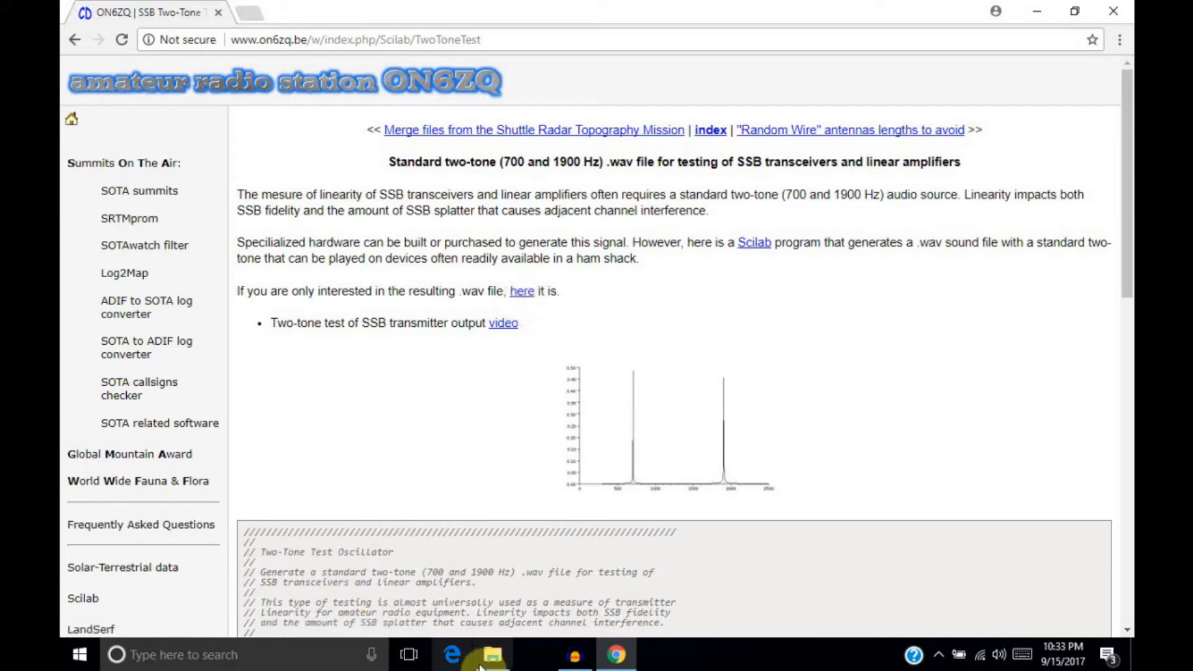
- In Audacity, open voicetx1 from IC-7300 Voice TX Files, reaching the import warning
left_click(492, 655)
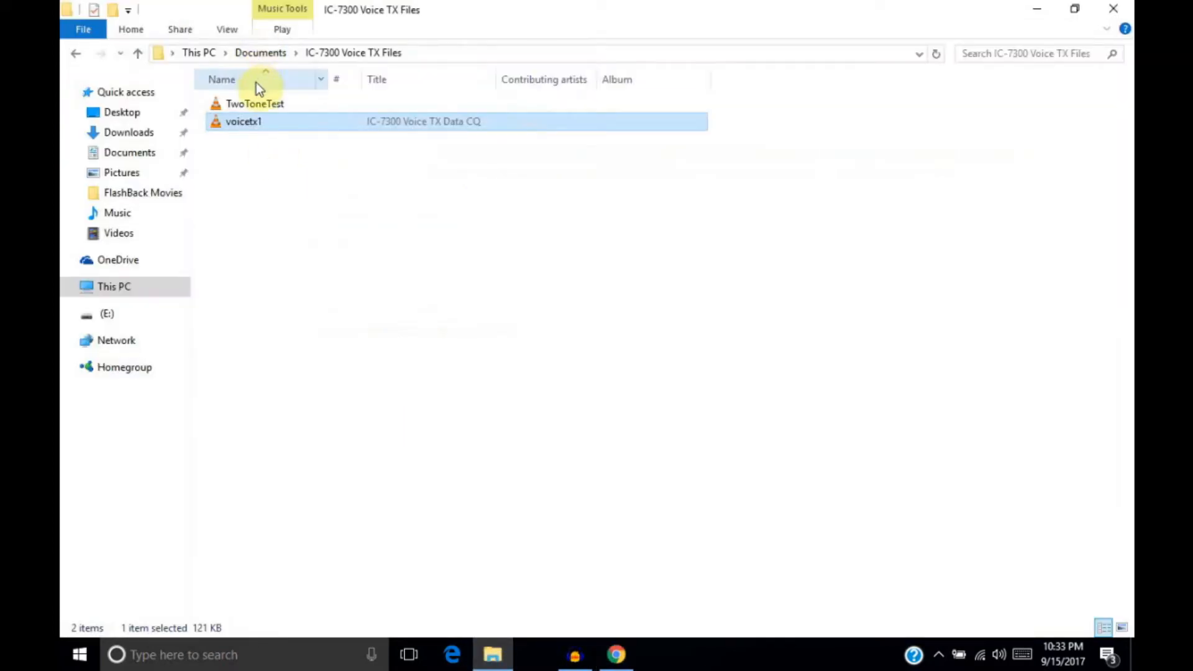
left_click(255, 103)
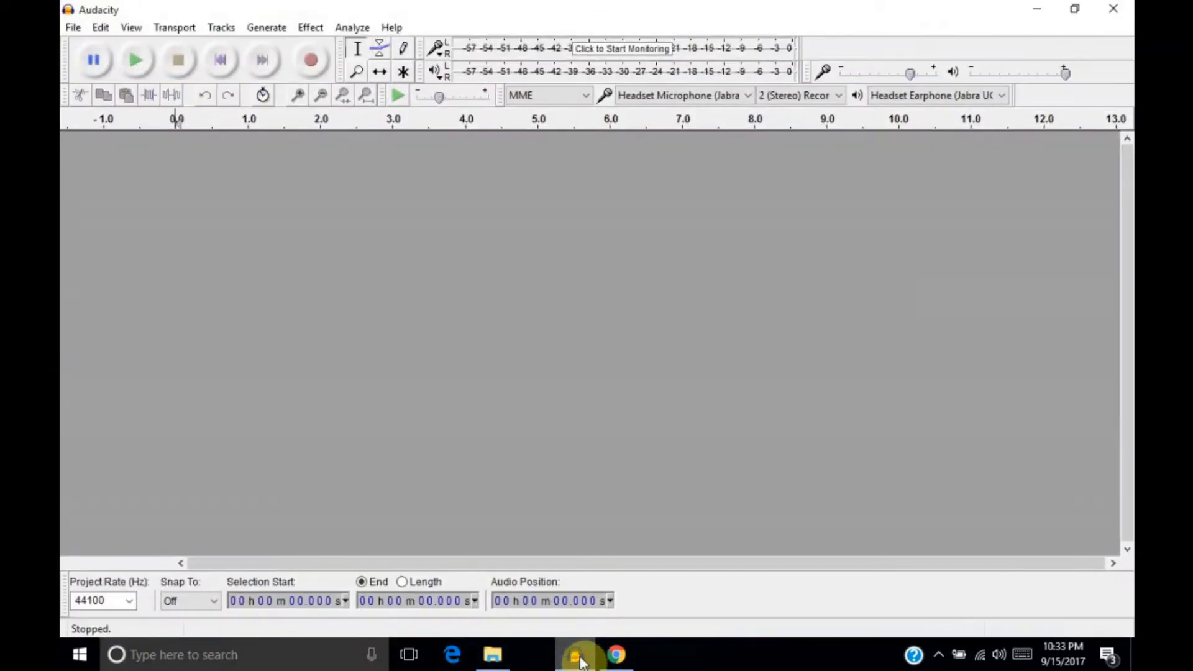
left_click(74, 28)
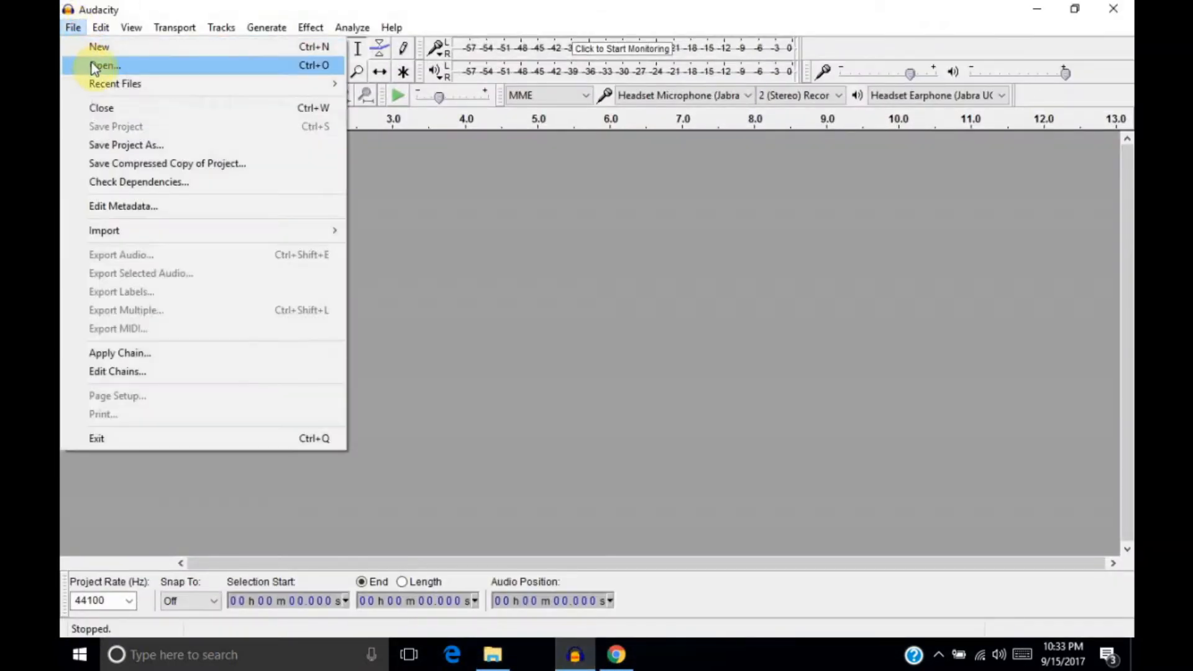
left_click(104, 65)
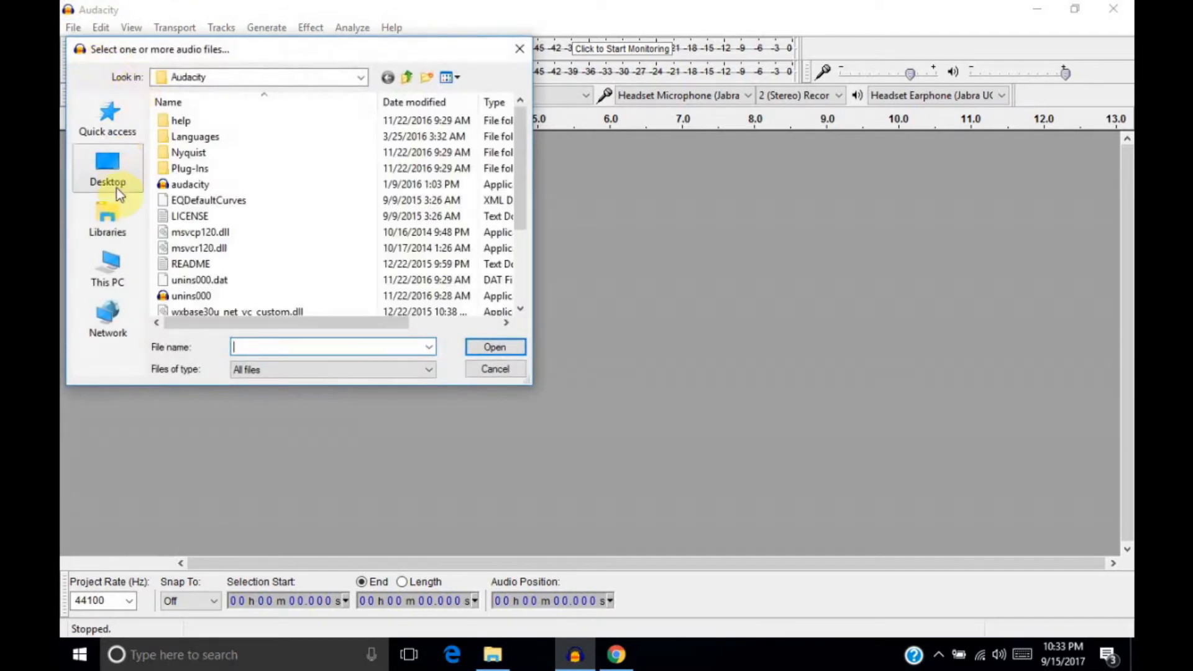
left_click(107, 218)
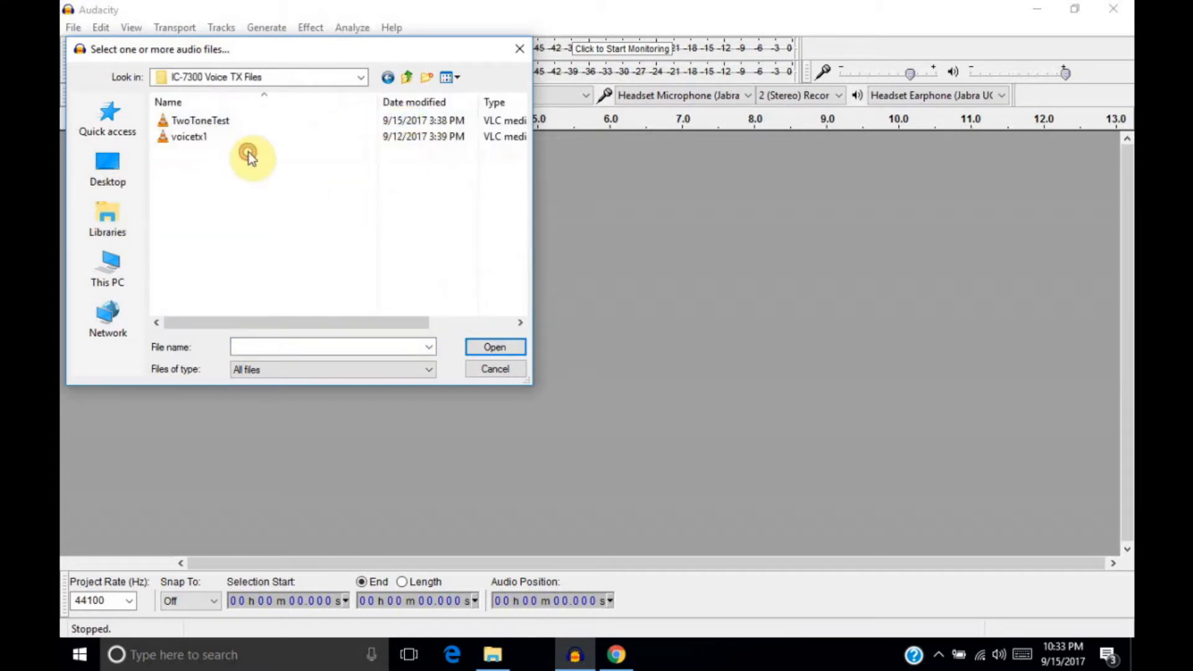
left_click(188, 136)
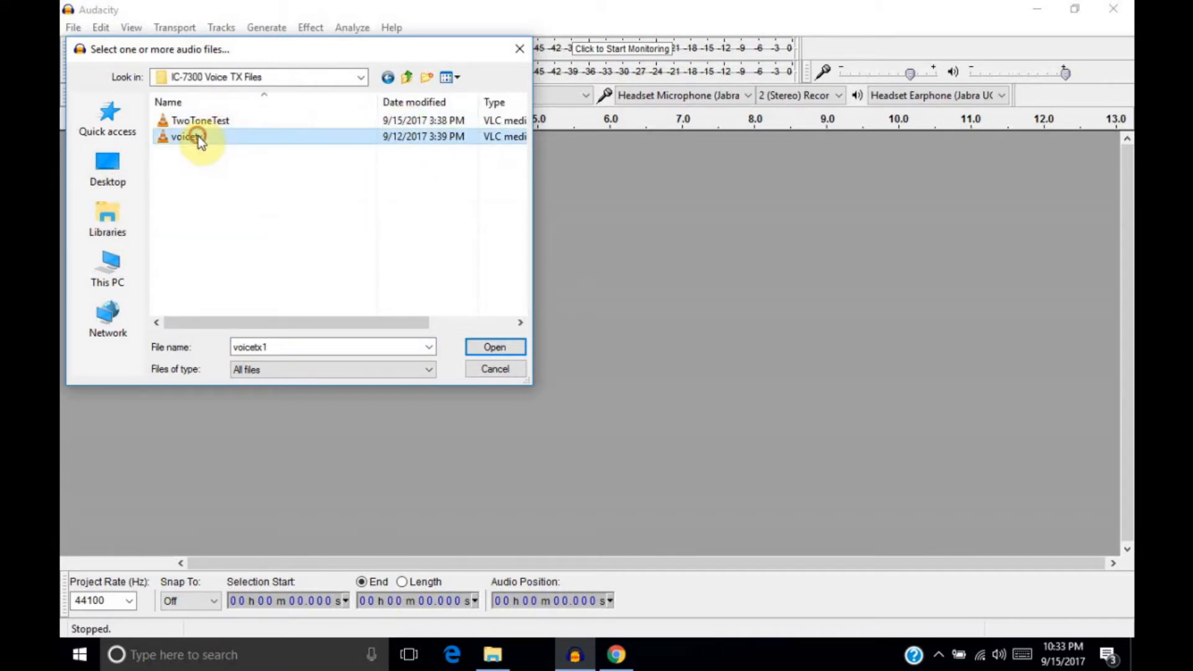
mouse_move(187, 137)
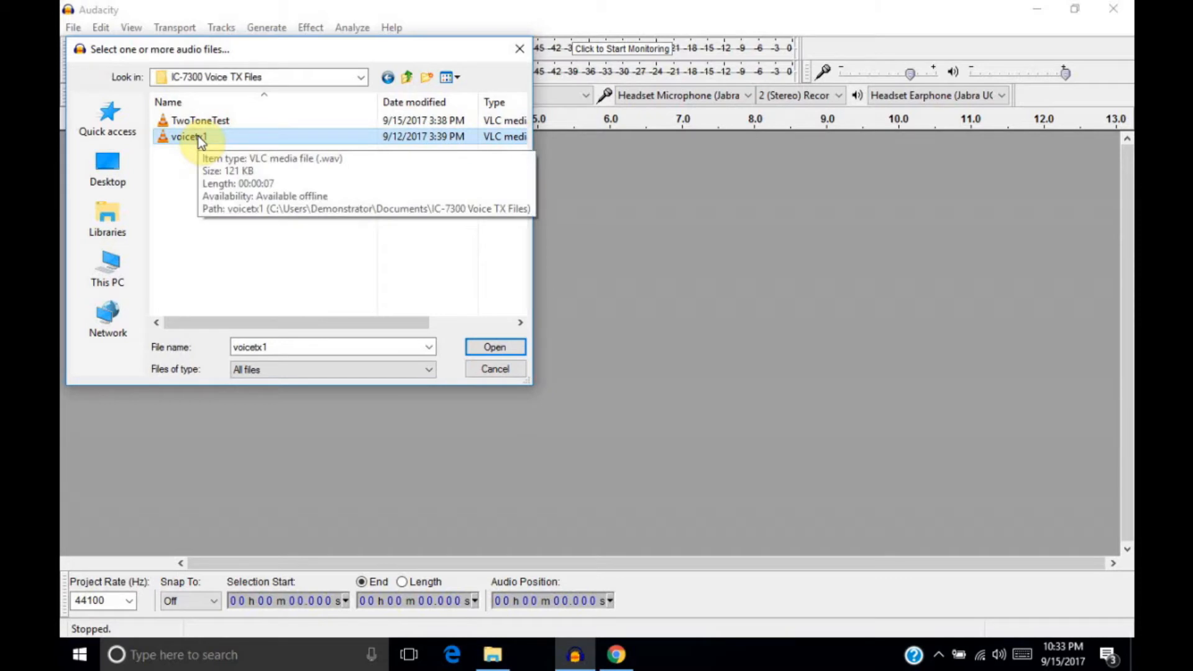
left_click(494, 347)
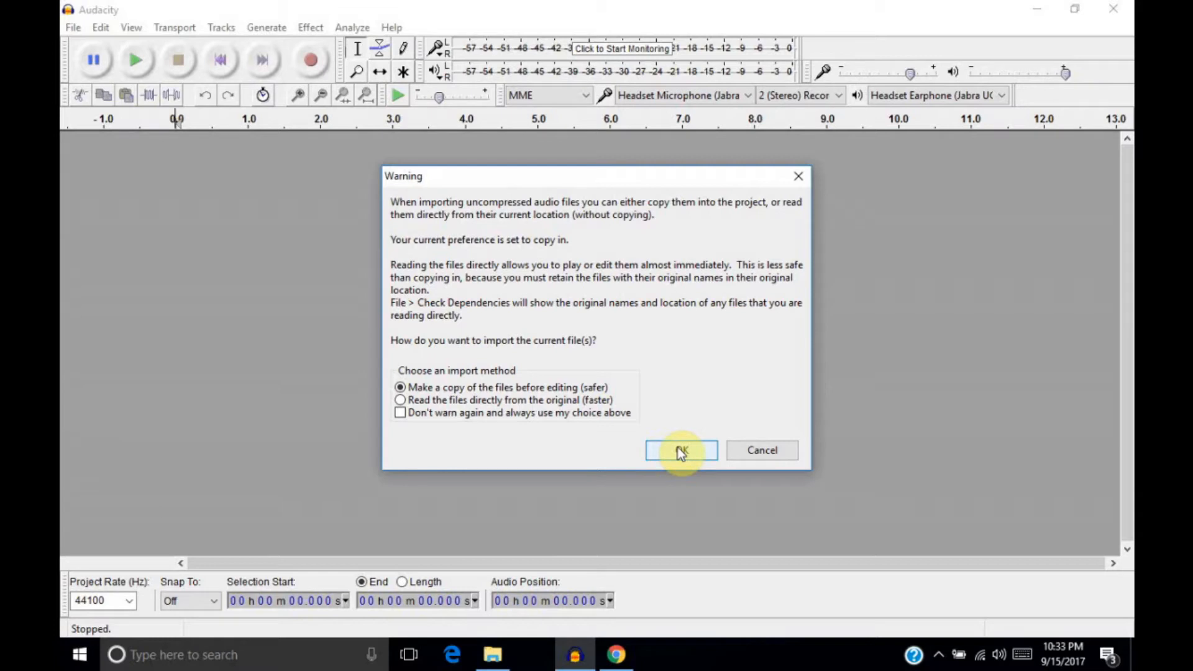
- Import voicetx1 as a copy and play the mono 8000 Hz recording through
left_click(681, 450)
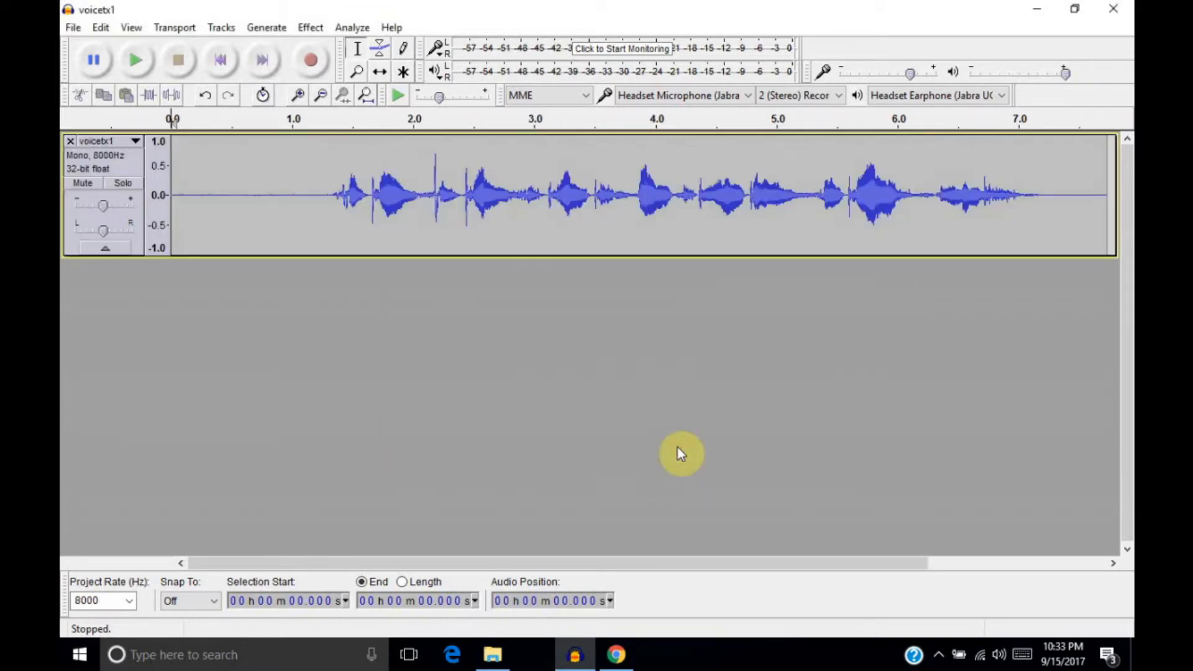
mouse_move(217, 230)
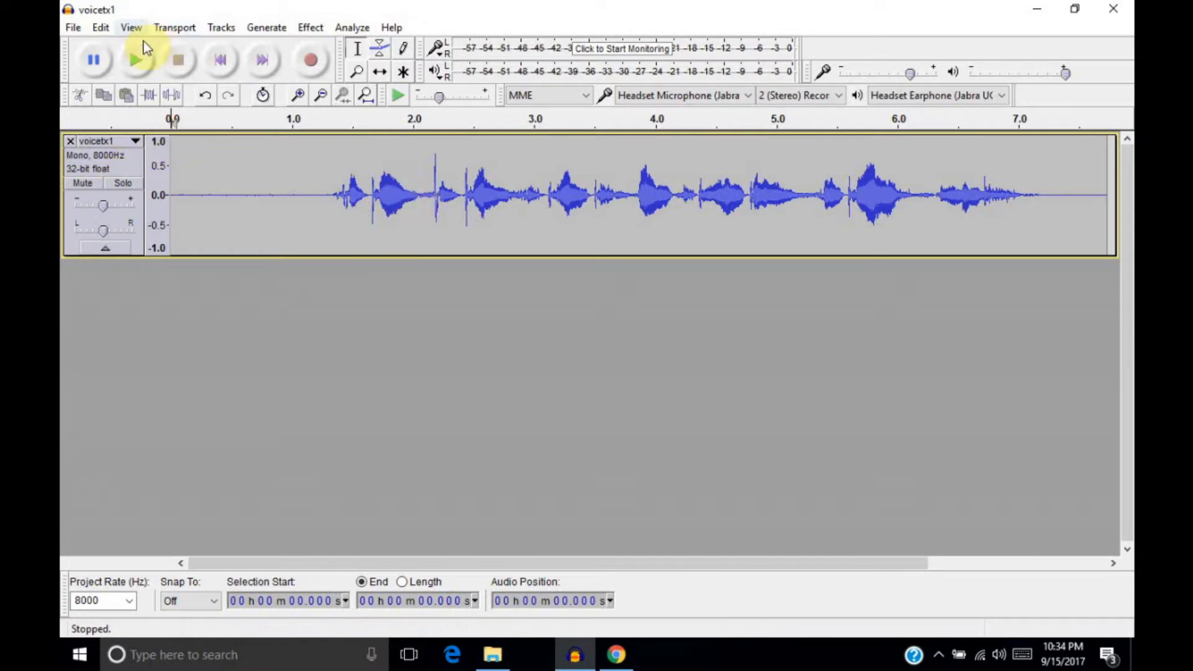
mouse_move(137, 60)
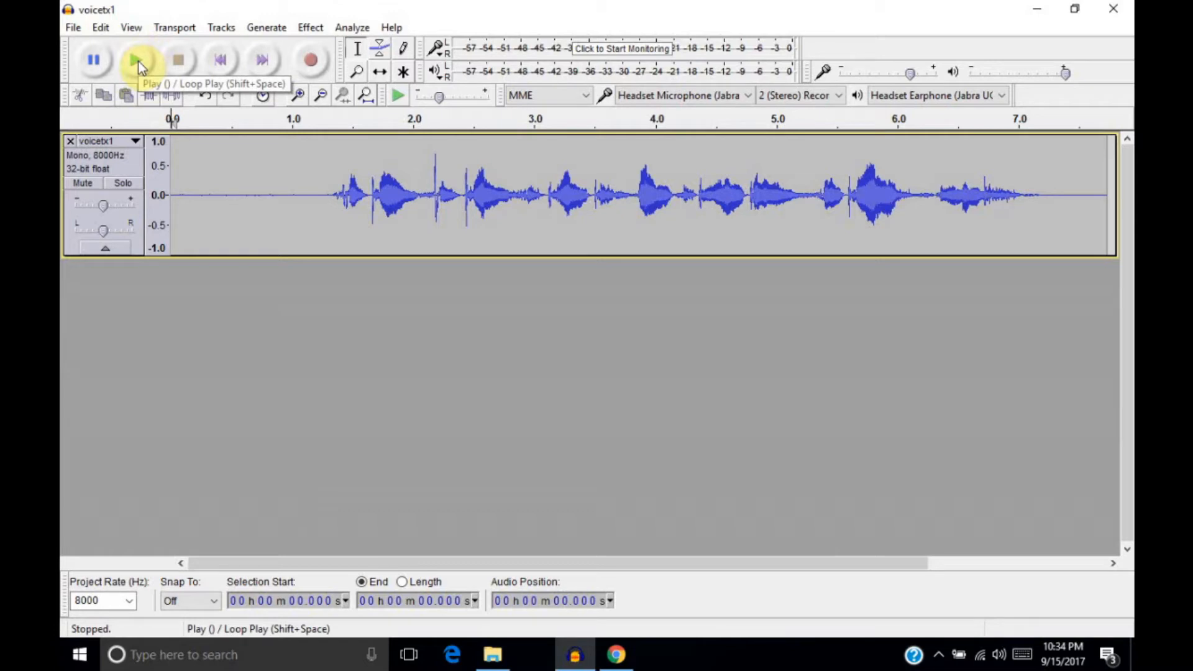
left_click(138, 59)
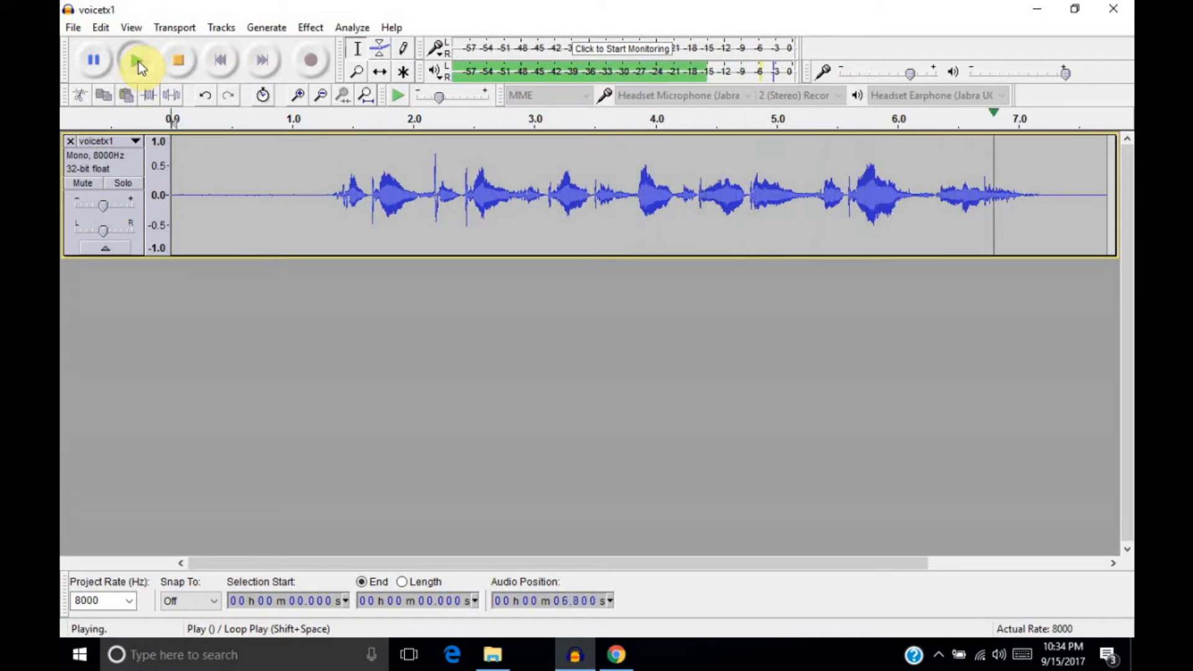
left_click(178, 60)
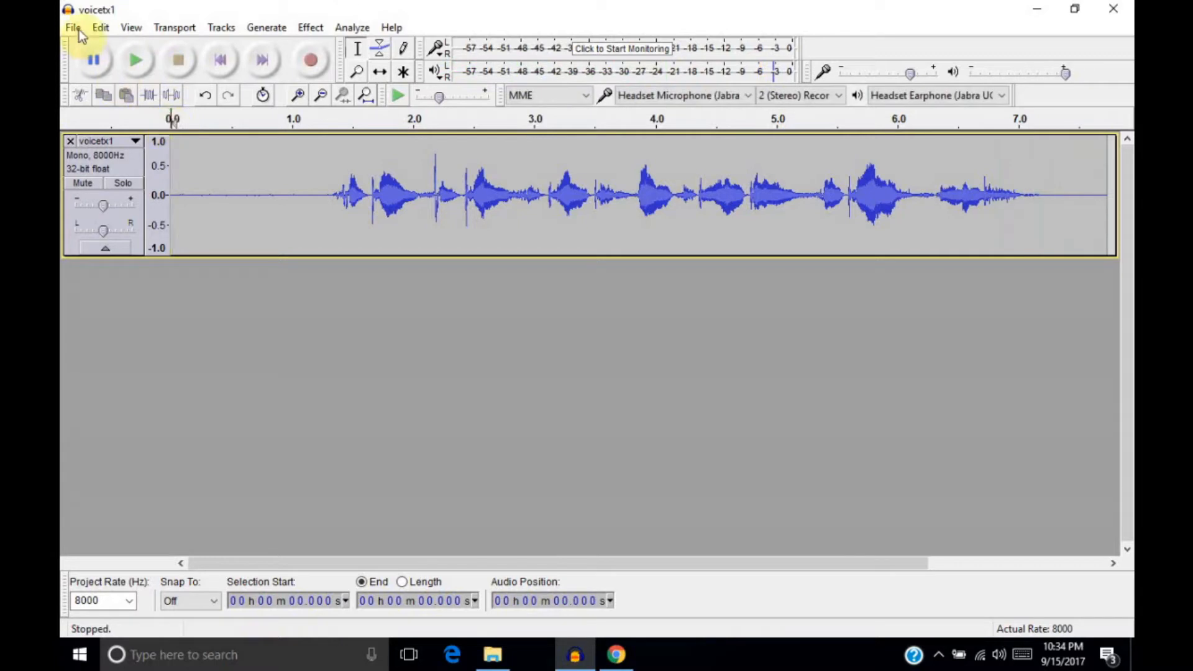
- Open TwoToneTest in a new Audacity window, importing it as a copy
left_click(72, 27)
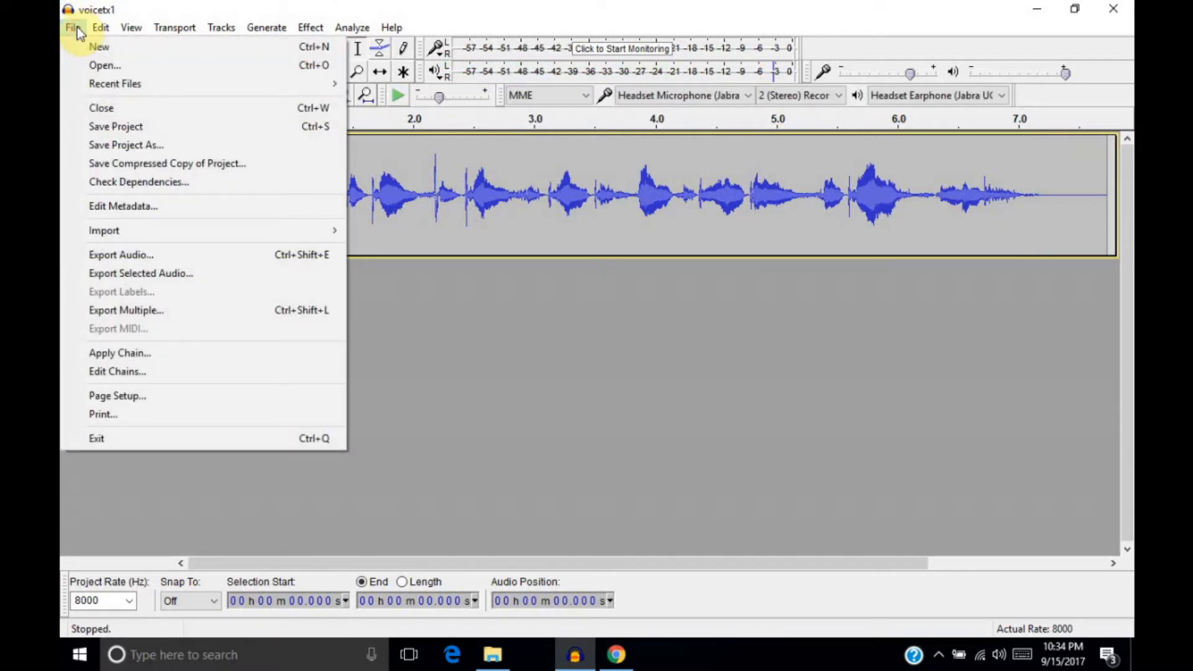
left_click(105, 65)
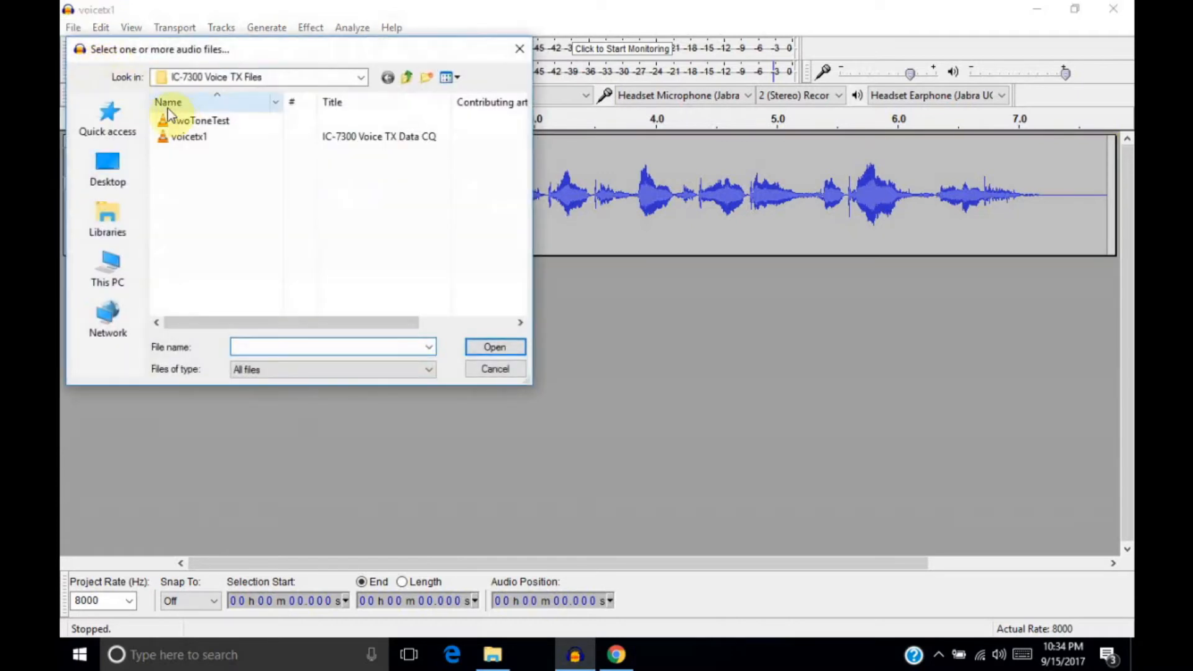
left_click(201, 119)
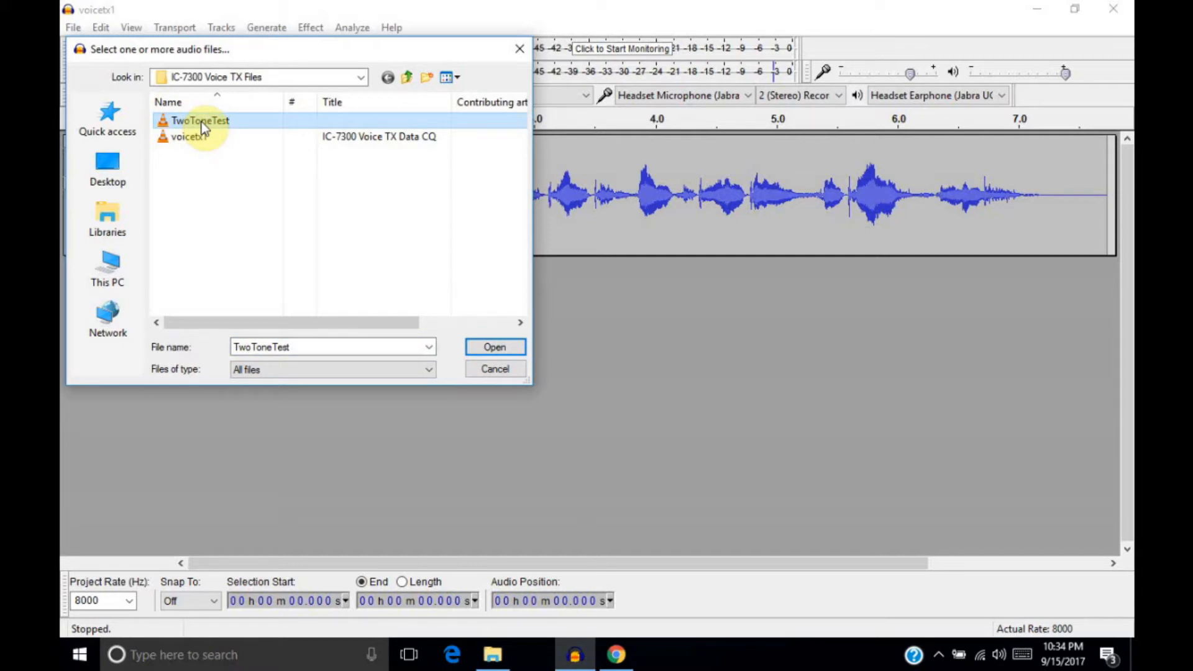
left_click(494, 347)
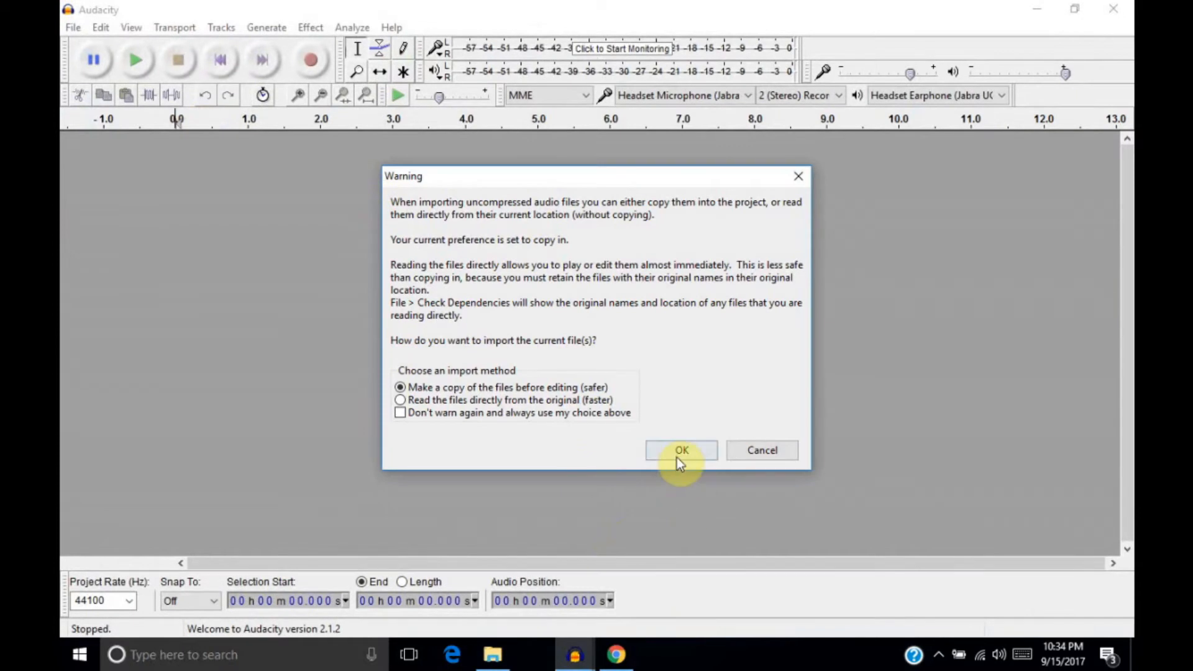
left_click(681, 450)
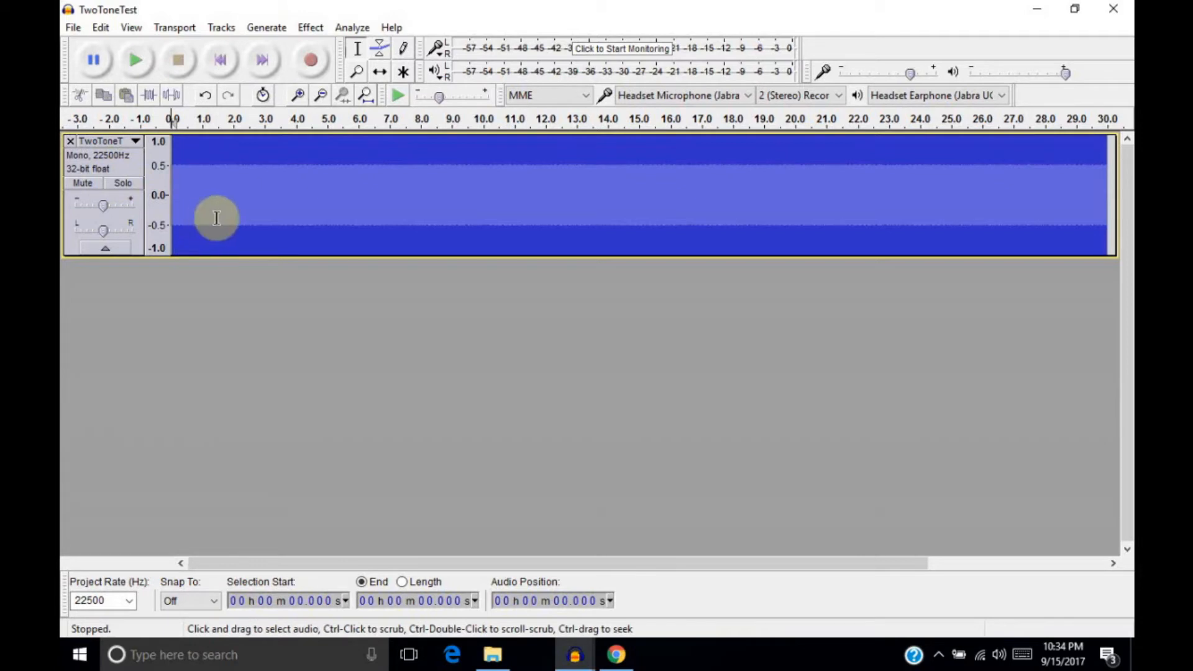
mouse_move(225, 213)
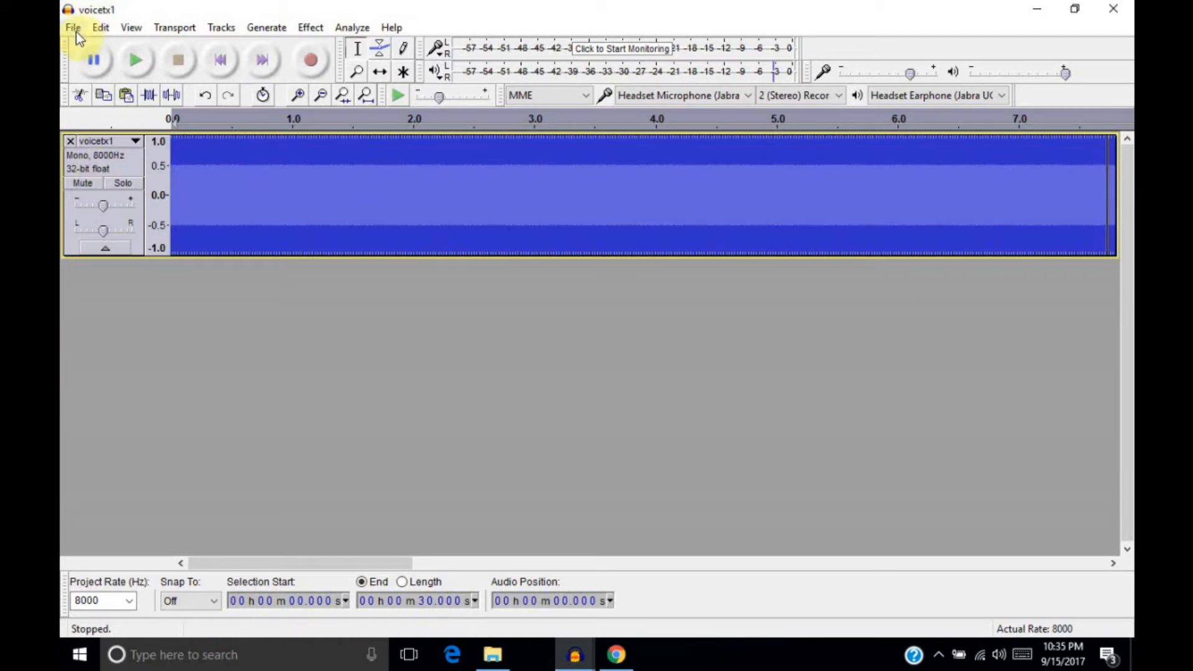
- Export voicetx8 as signed 16-bit PCM WAV into Documents\IC-7300 Voice TX Files
left_click(72, 28)
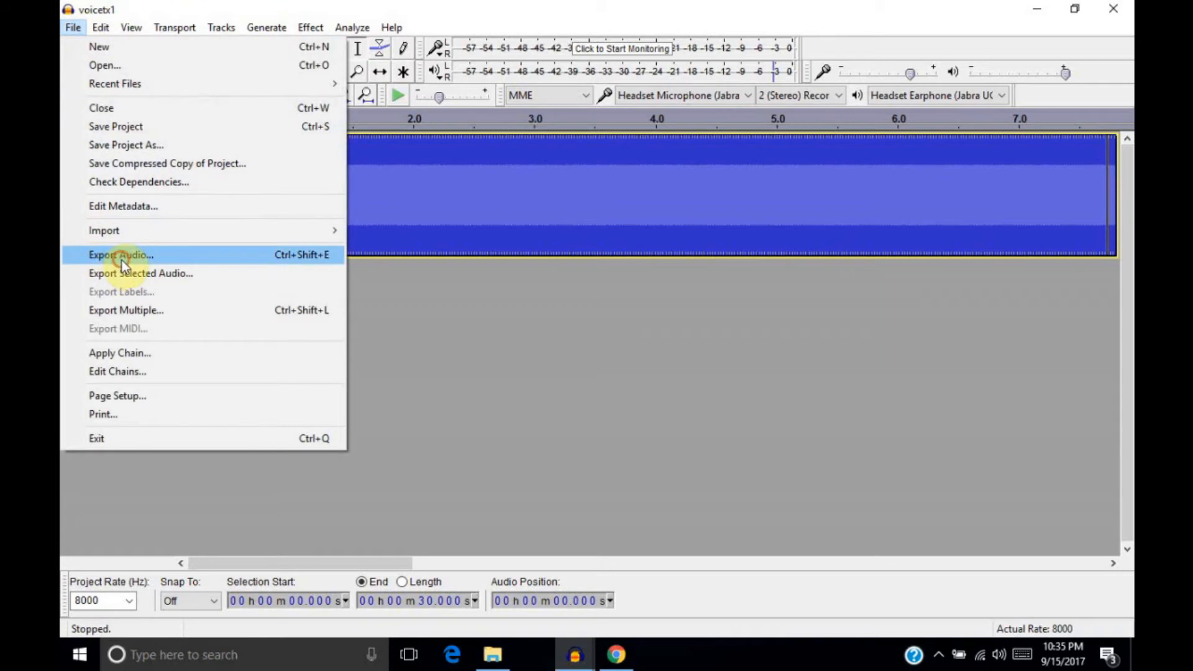
left_click(120, 254)
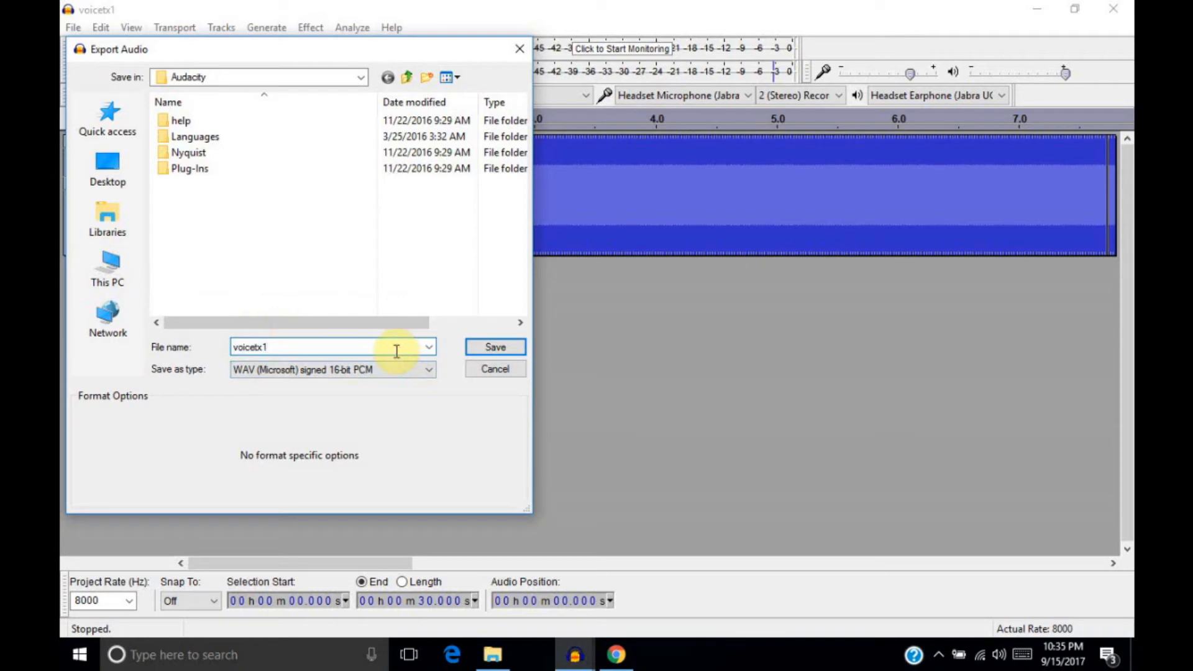
key("Backspace")
type("8")
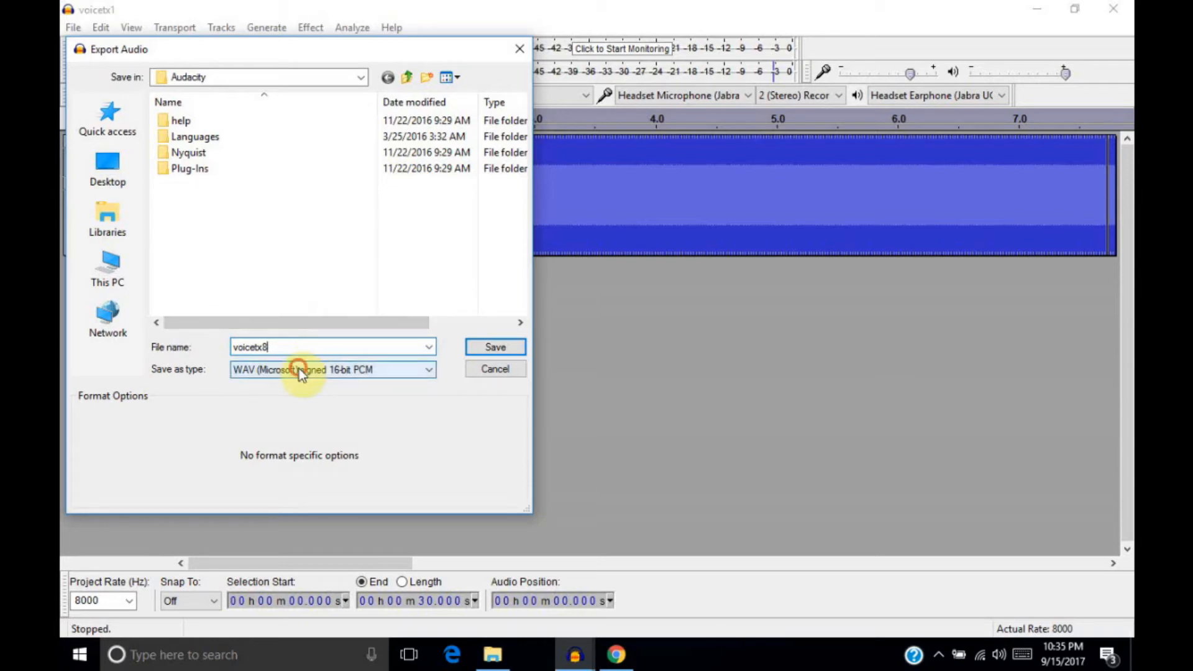
left_click(332, 369)
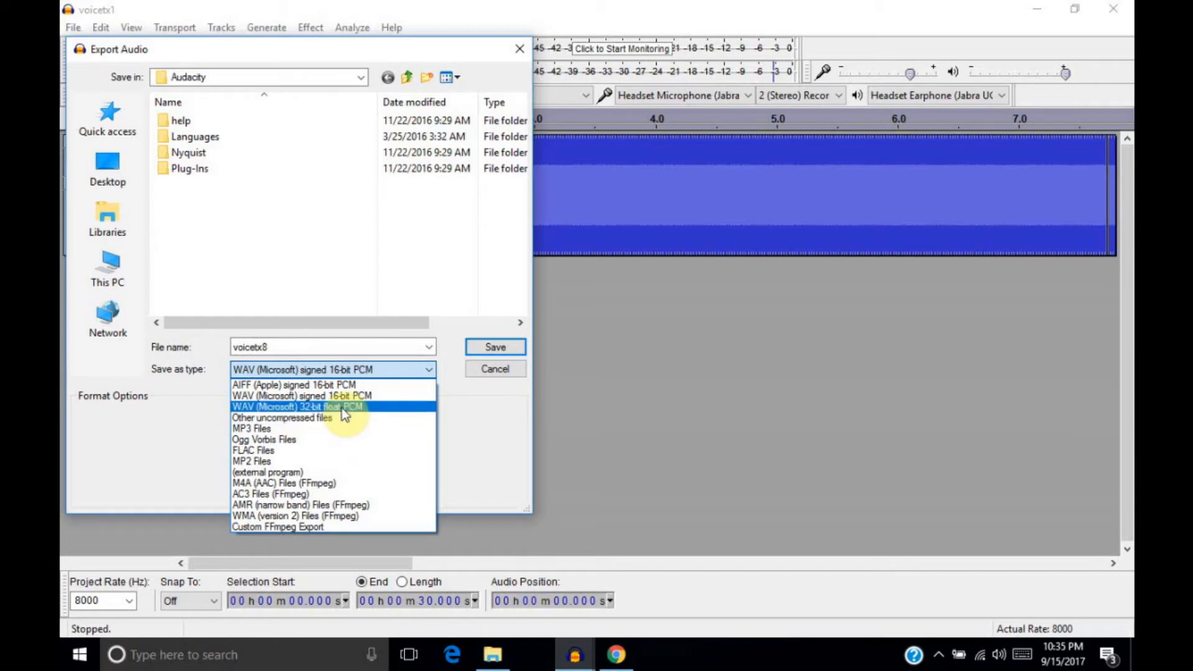
mouse_move(312, 396)
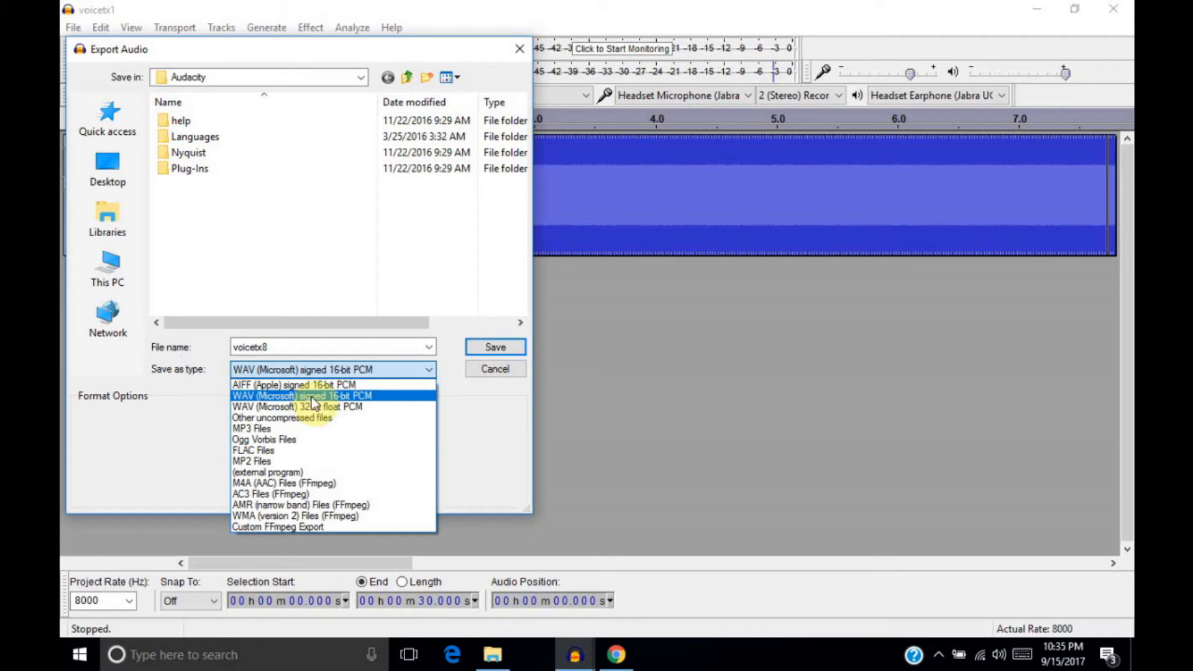
mouse_move(318, 404)
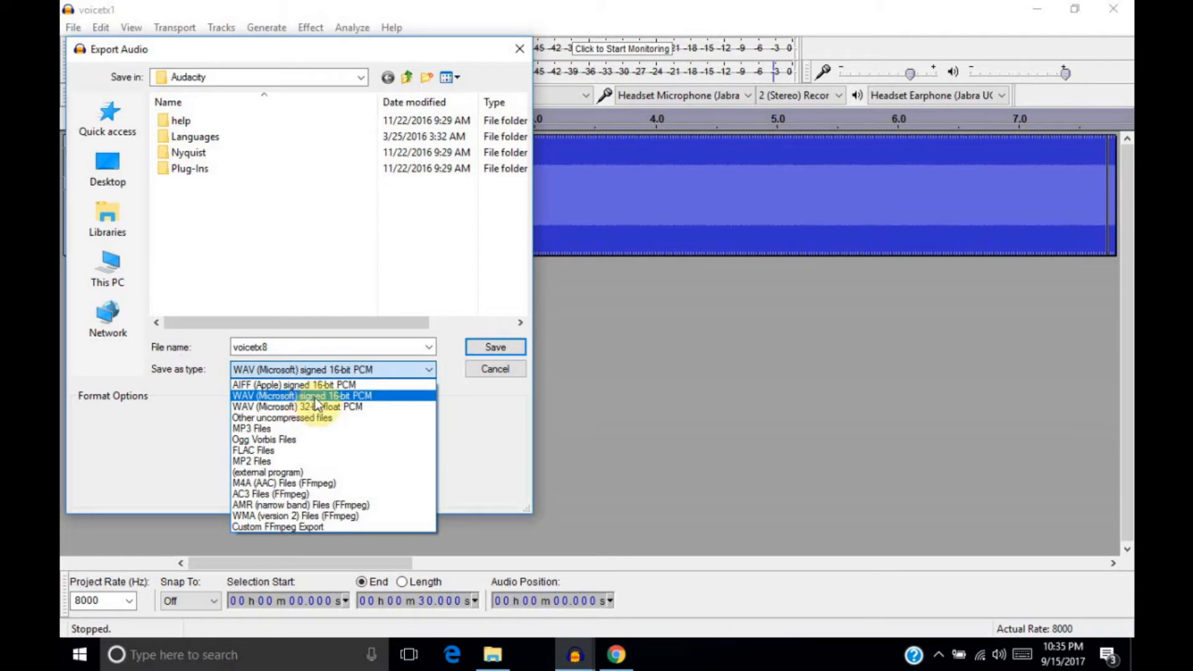
left_click(302, 396)
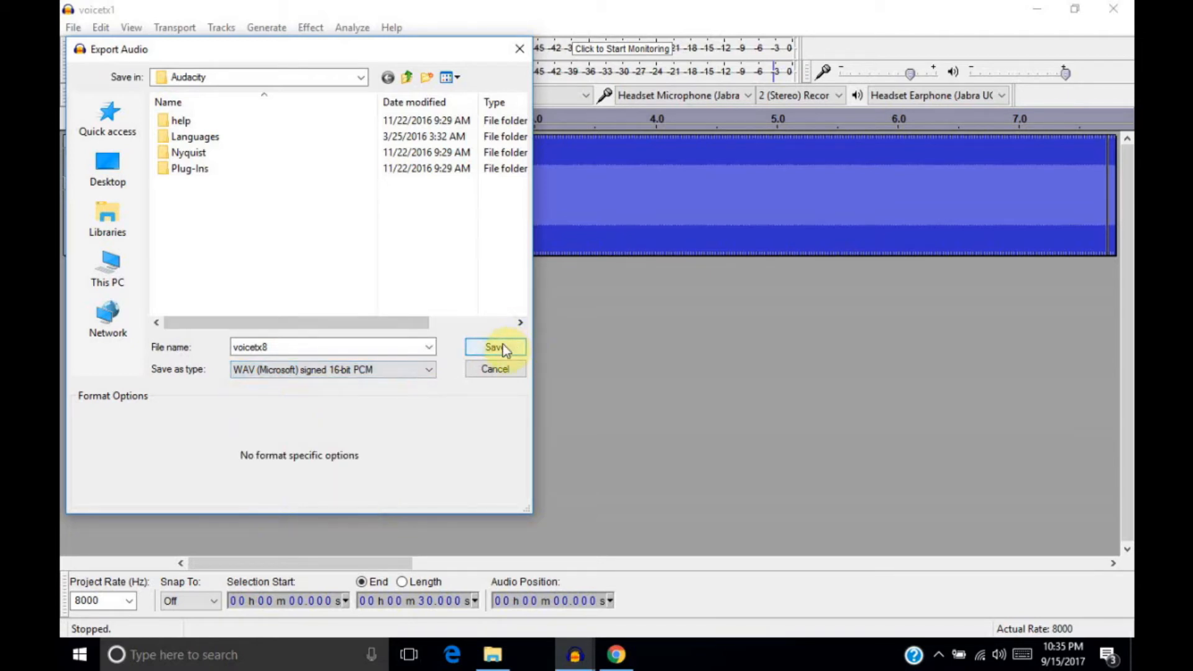
left_click(494, 347)
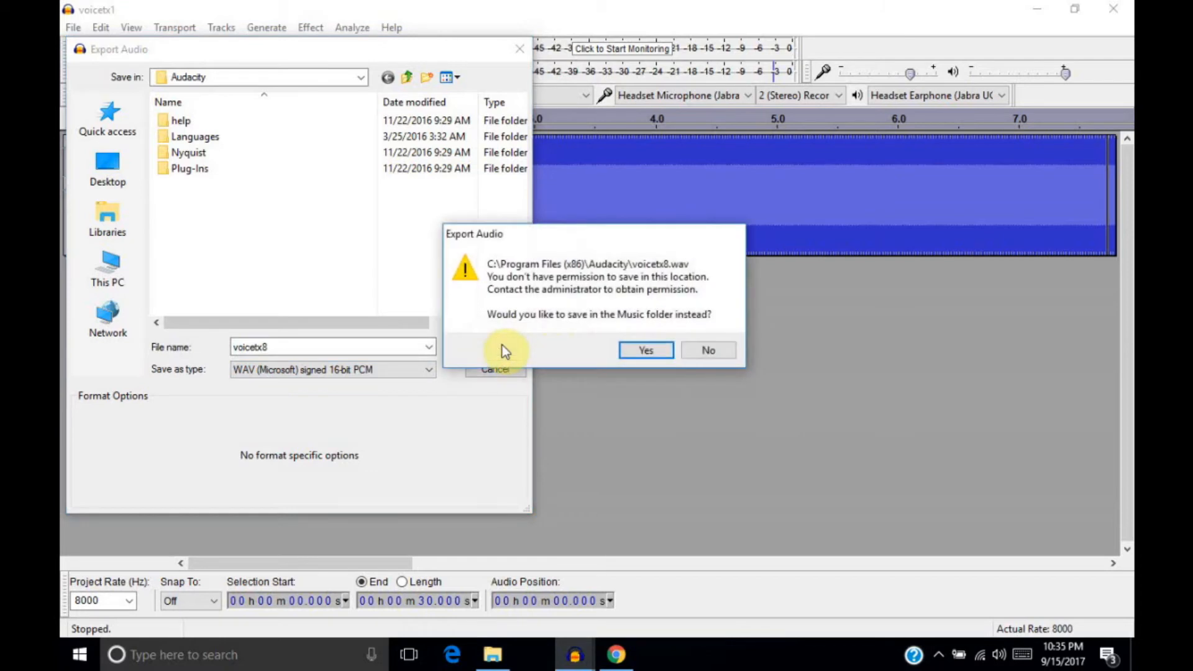
mouse_move(609, 323)
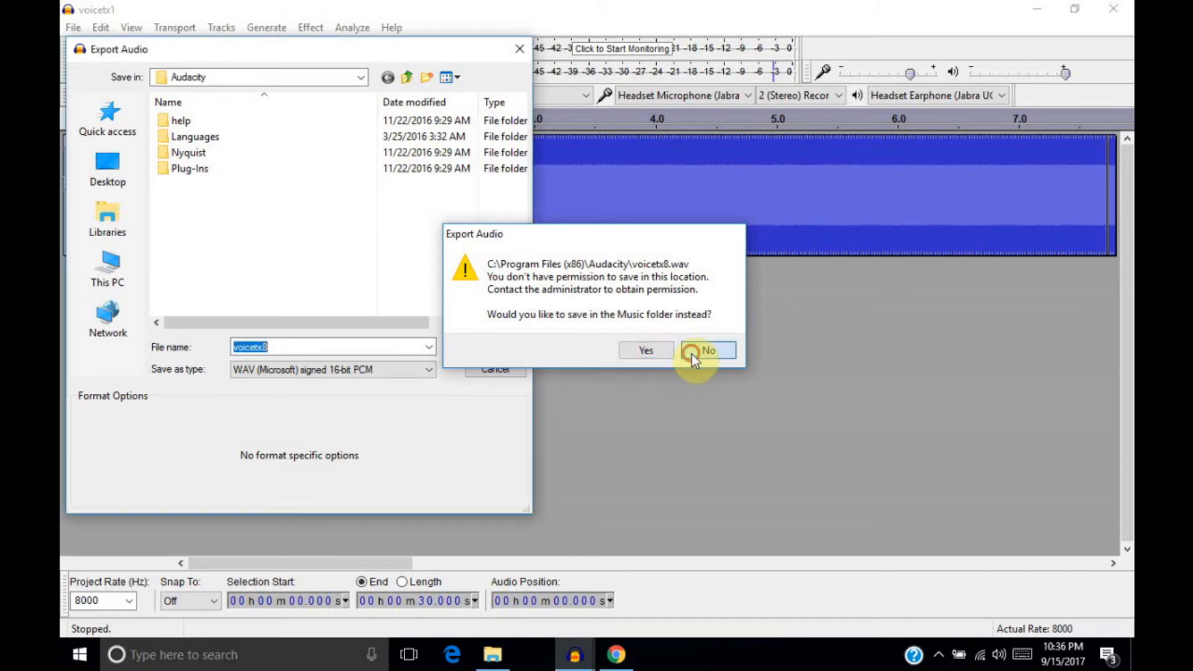
left_click(707, 349)
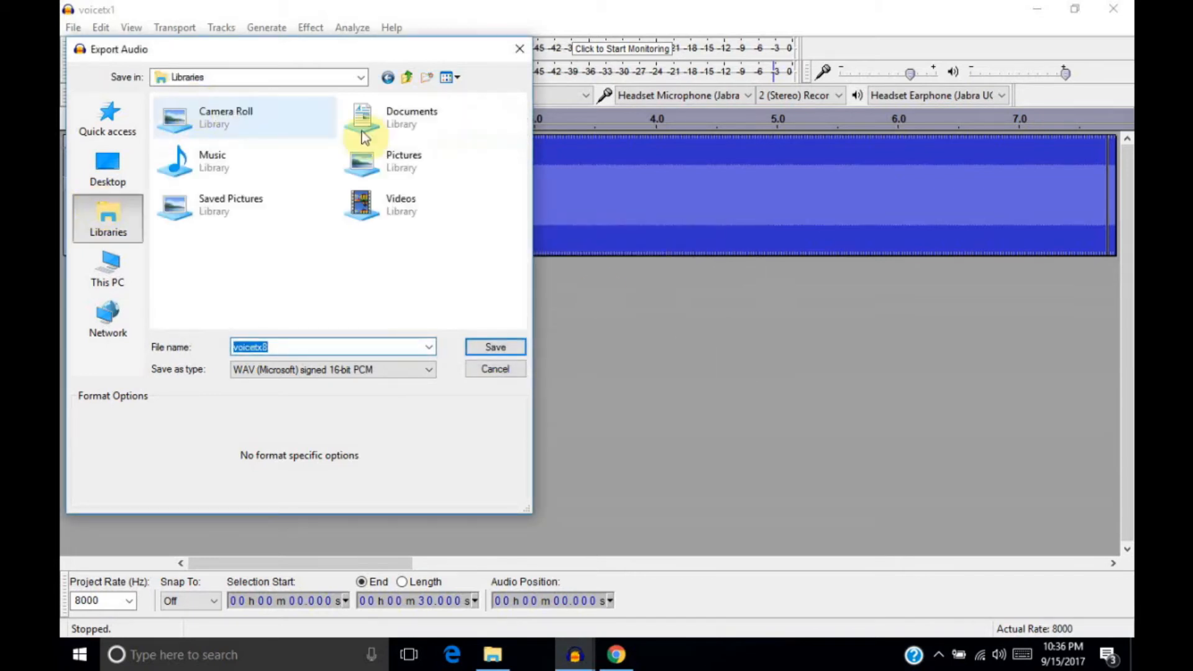
double_click(412, 118)
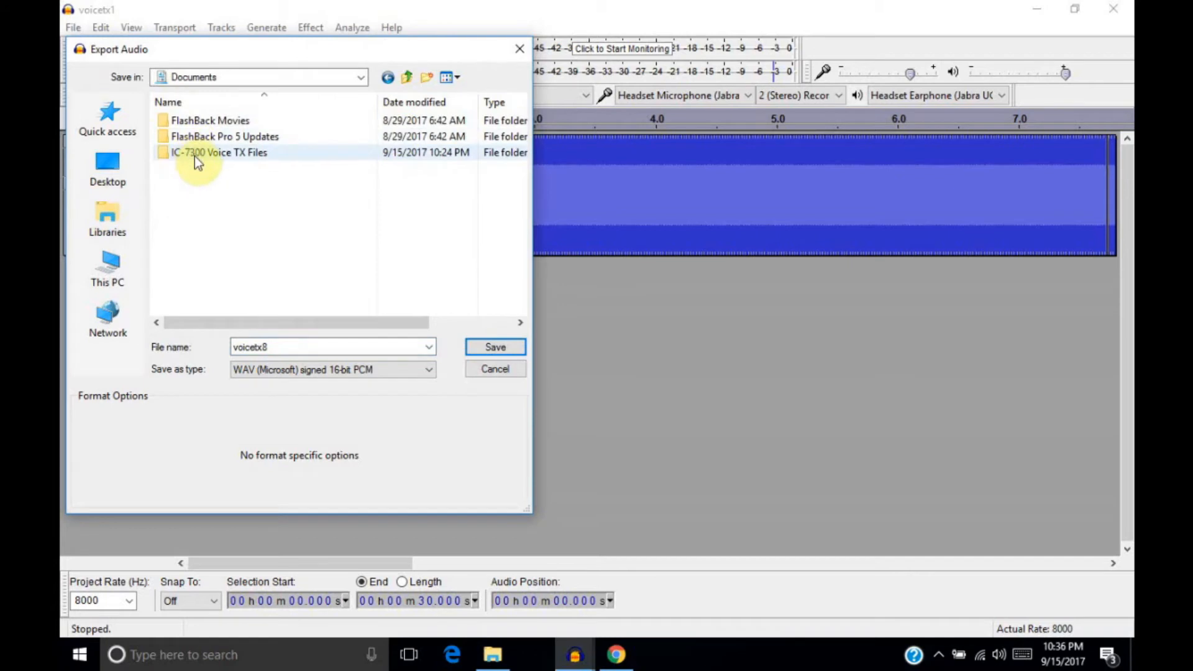
double_click(220, 153)
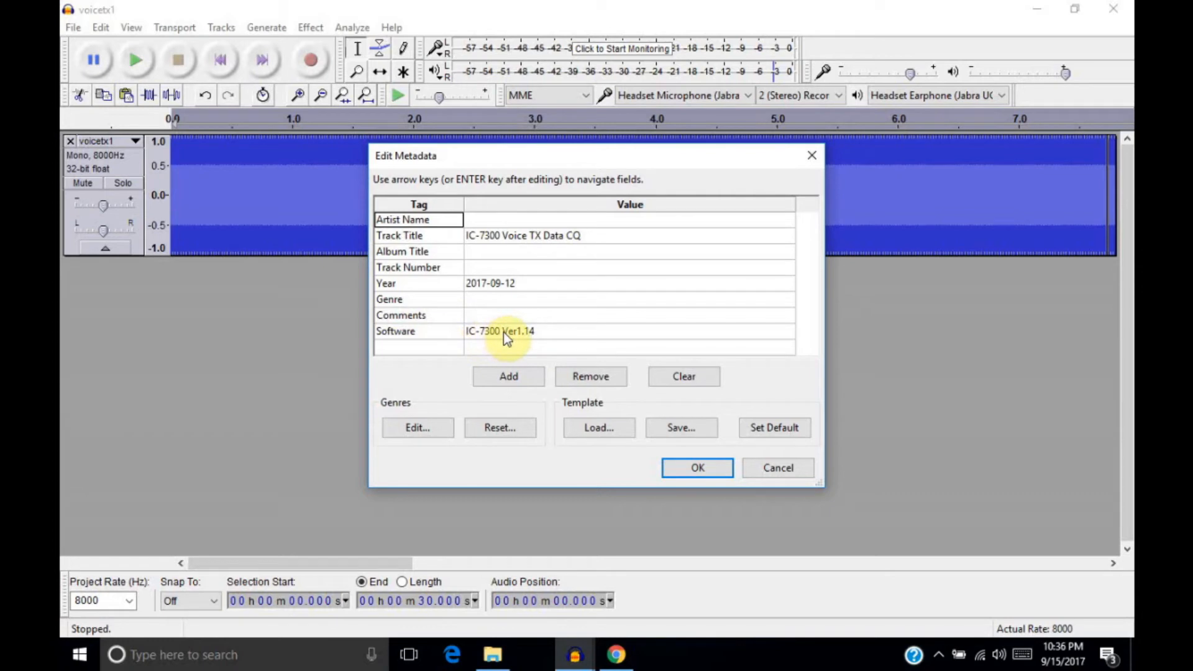
mouse_move(536, 338)
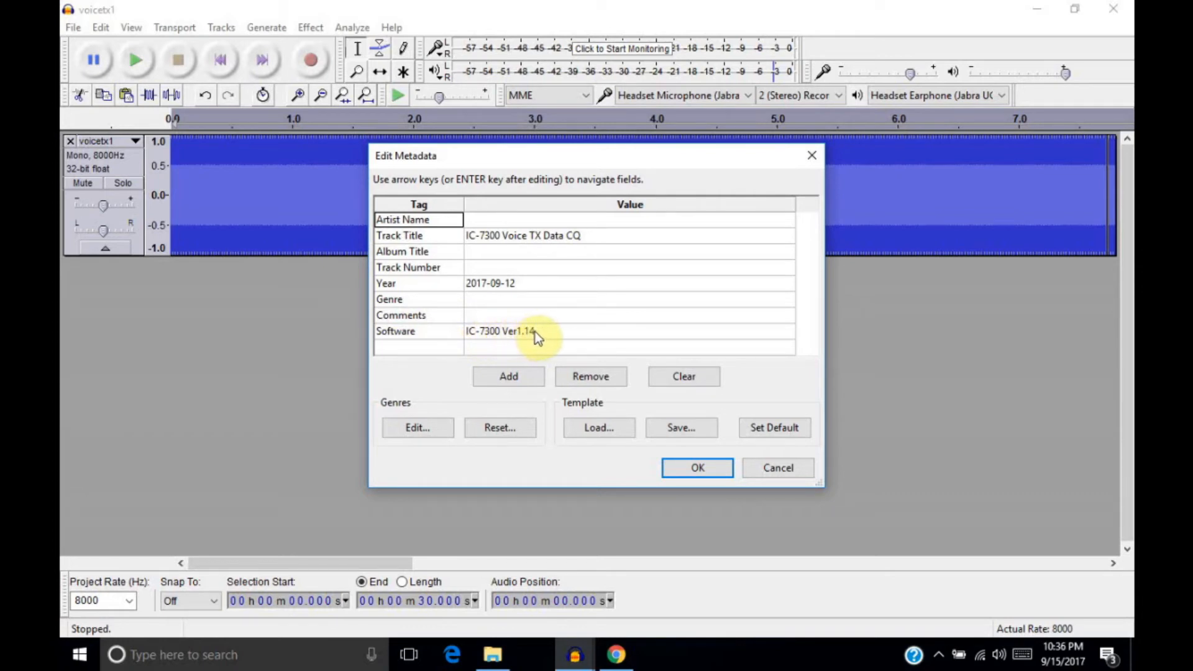
mouse_move(542, 336)
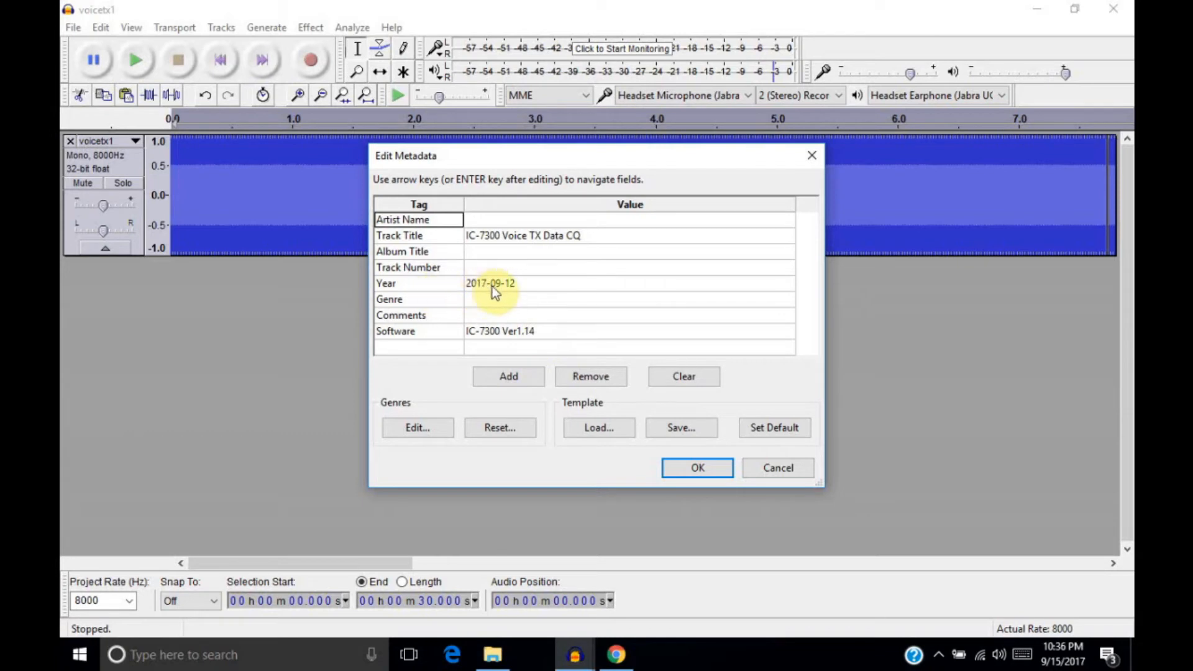
mouse_move(472, 286)
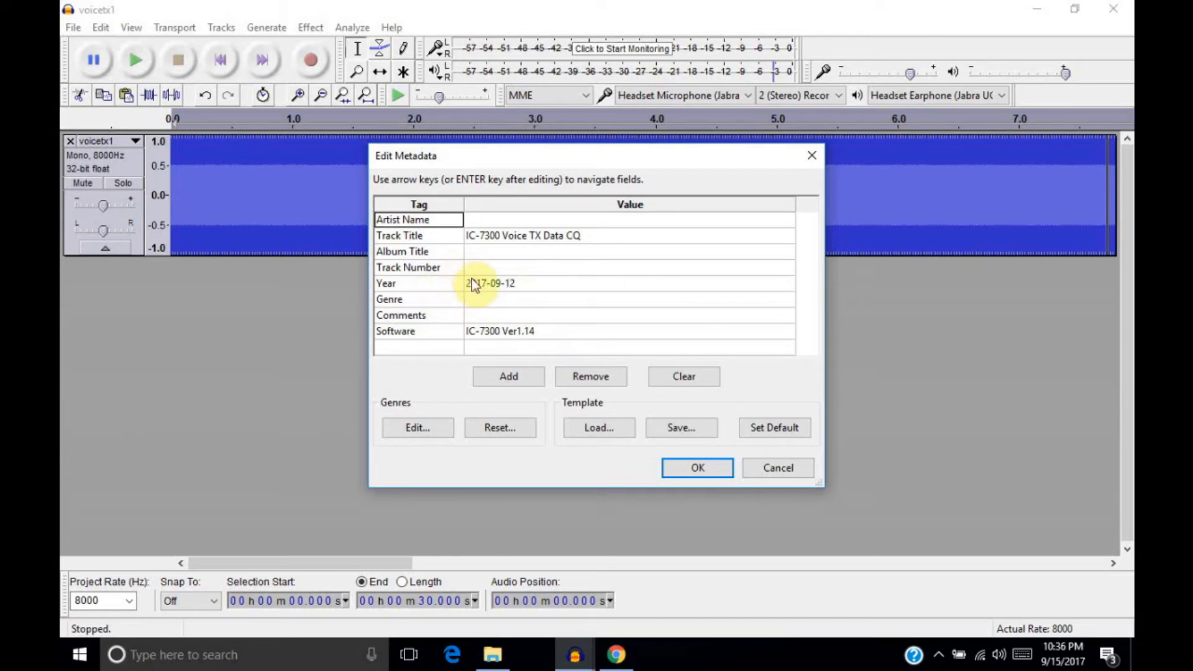
mouse_move(440, 244)
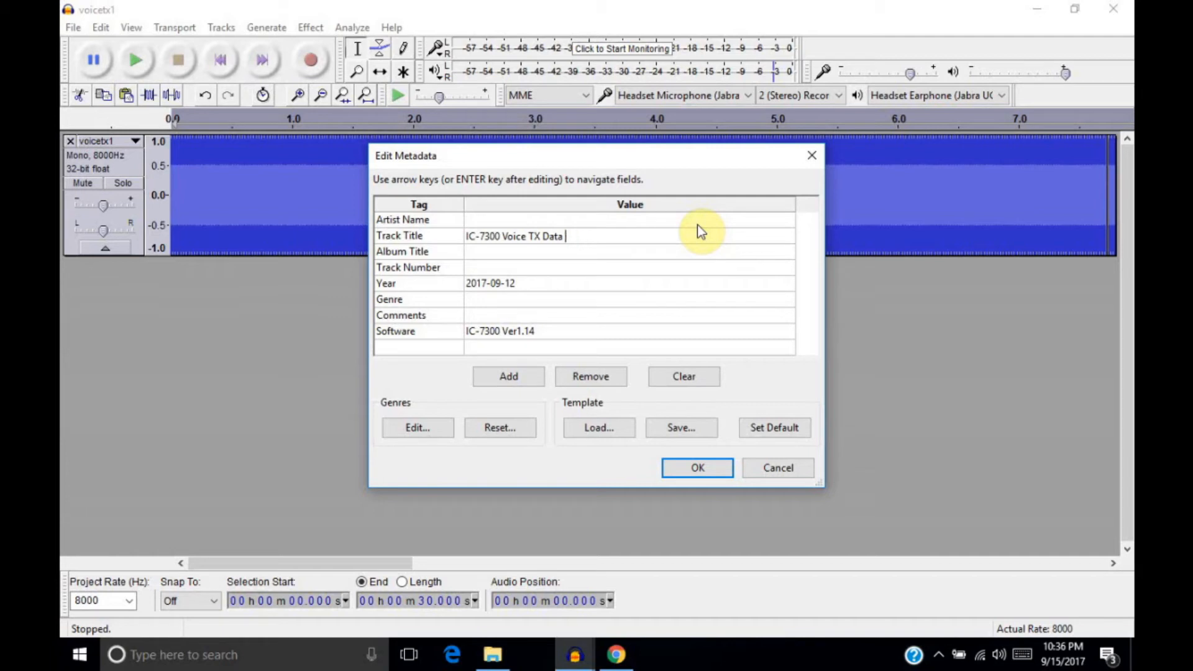
- Change the track title to 'IC-7300 Voice TX Data Two Tone' and finish the export
type("Two Tone")
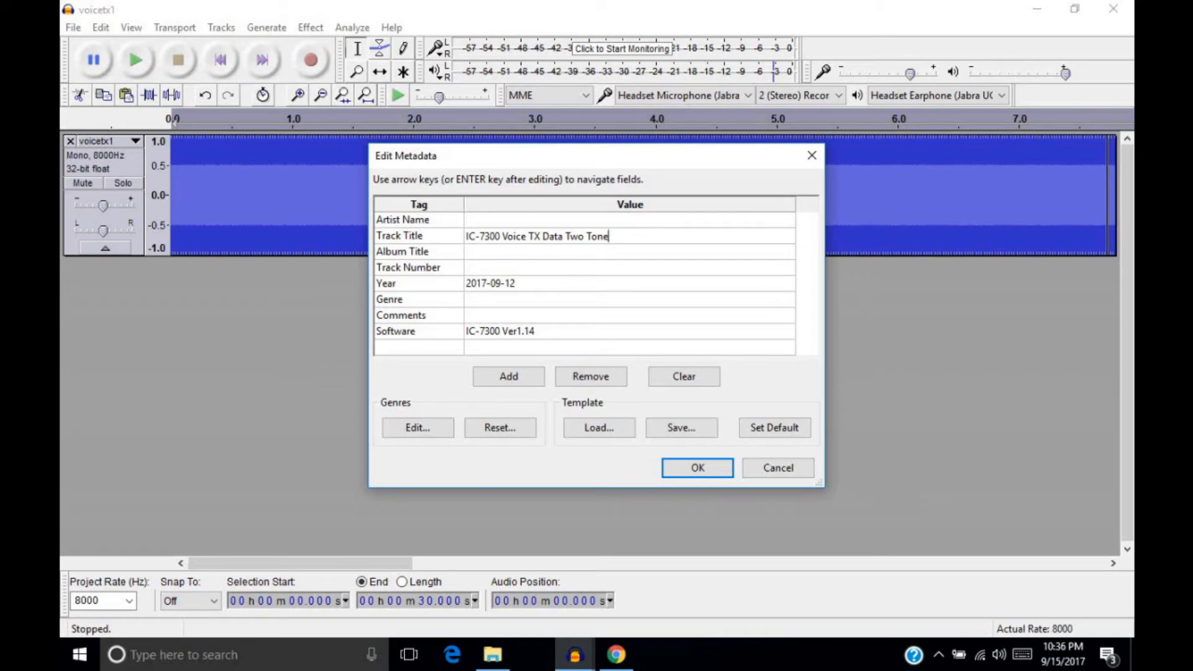
mouse_move(614, 204)
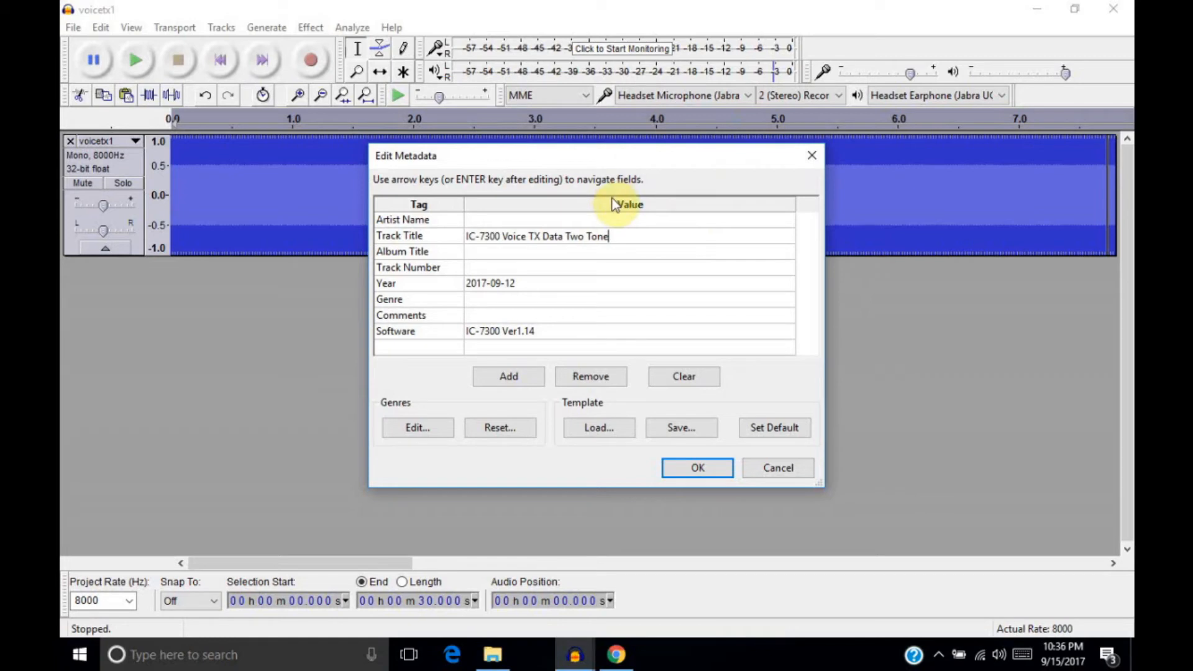
mouse_move(659, 259)
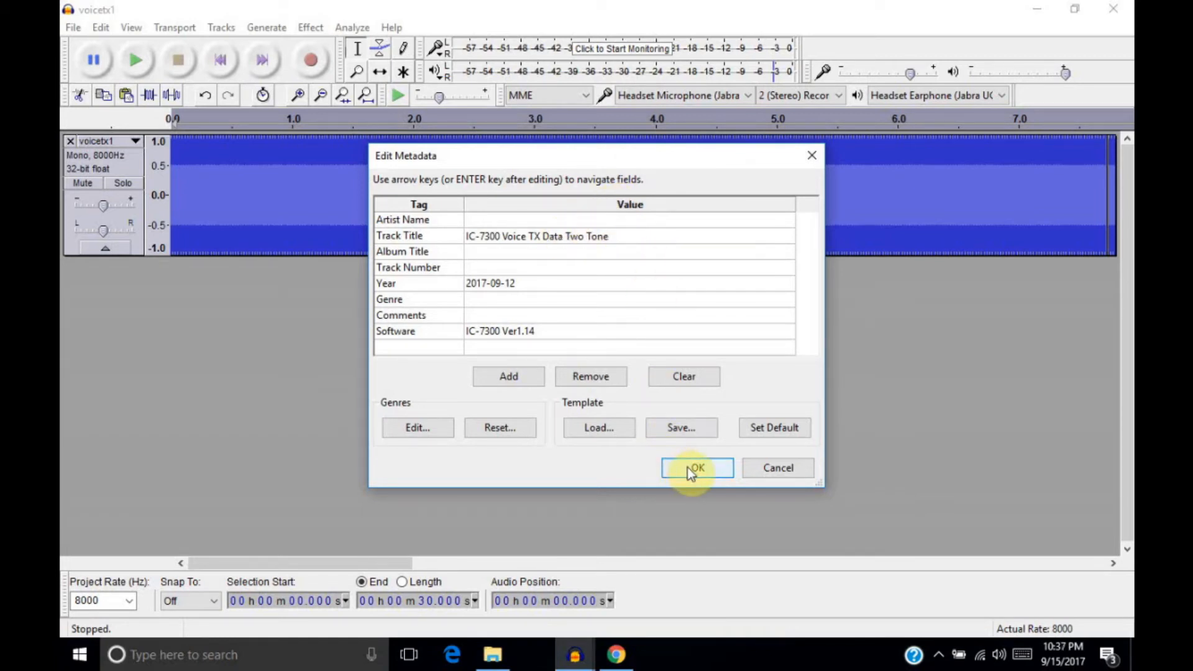
left_click(696, 467)
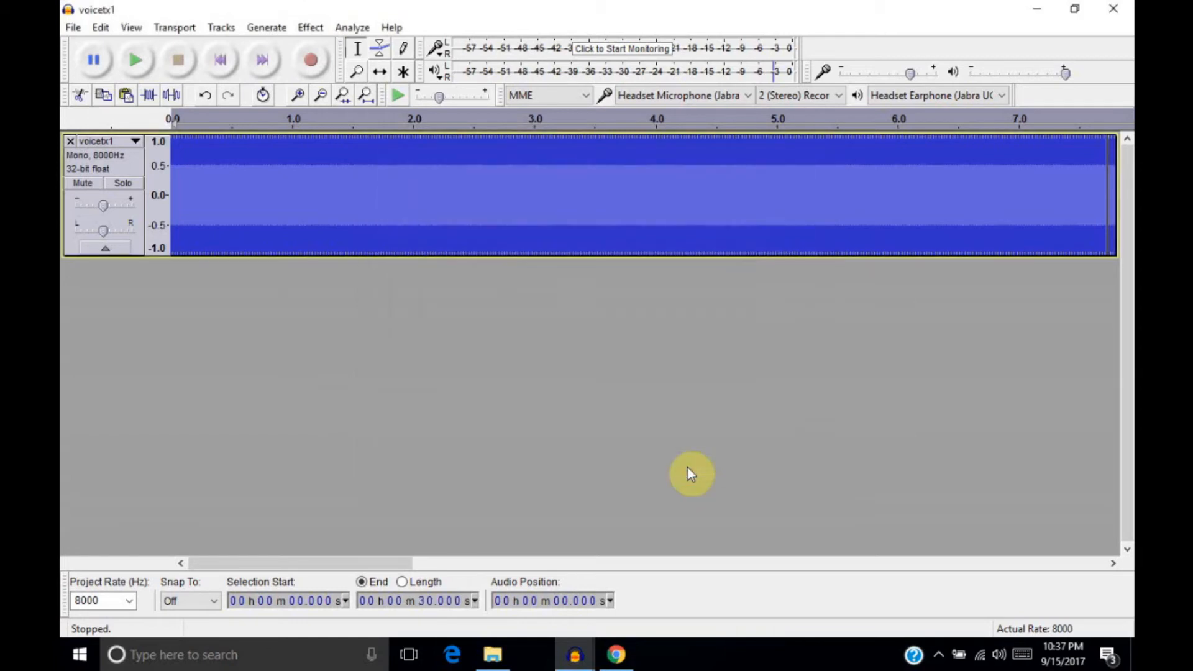
mouse_move(1052, 30)
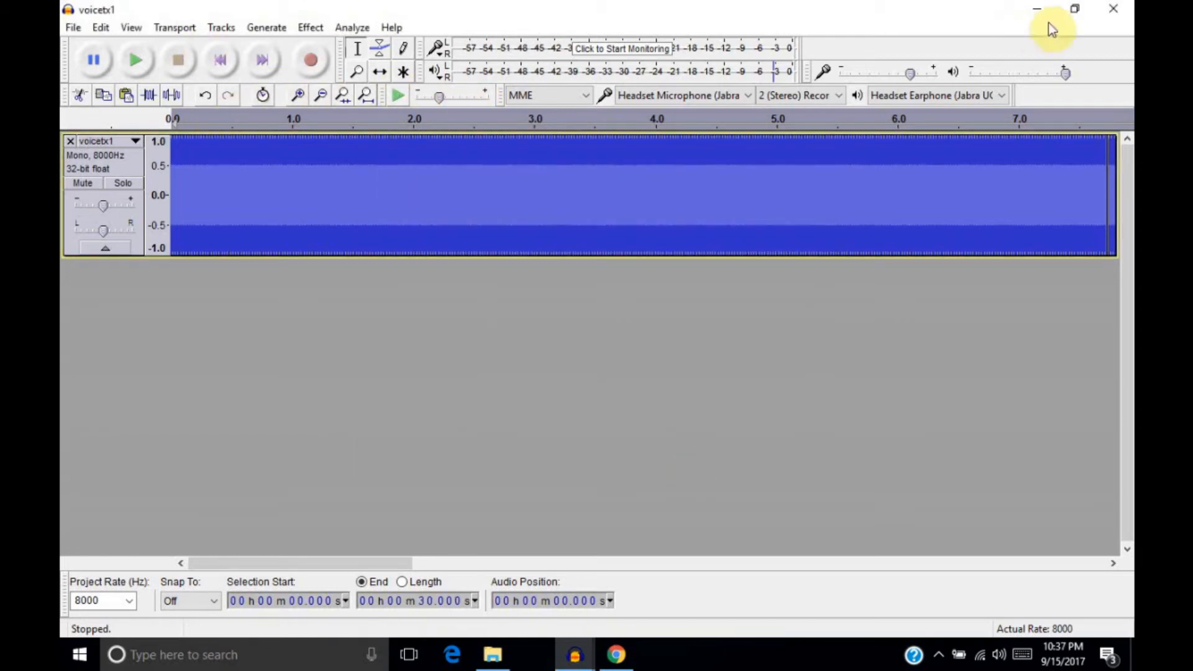
- Close the voicetx1 and TwoToneTest windows, discarding unsaved changes in both
left_click(1114, 8)
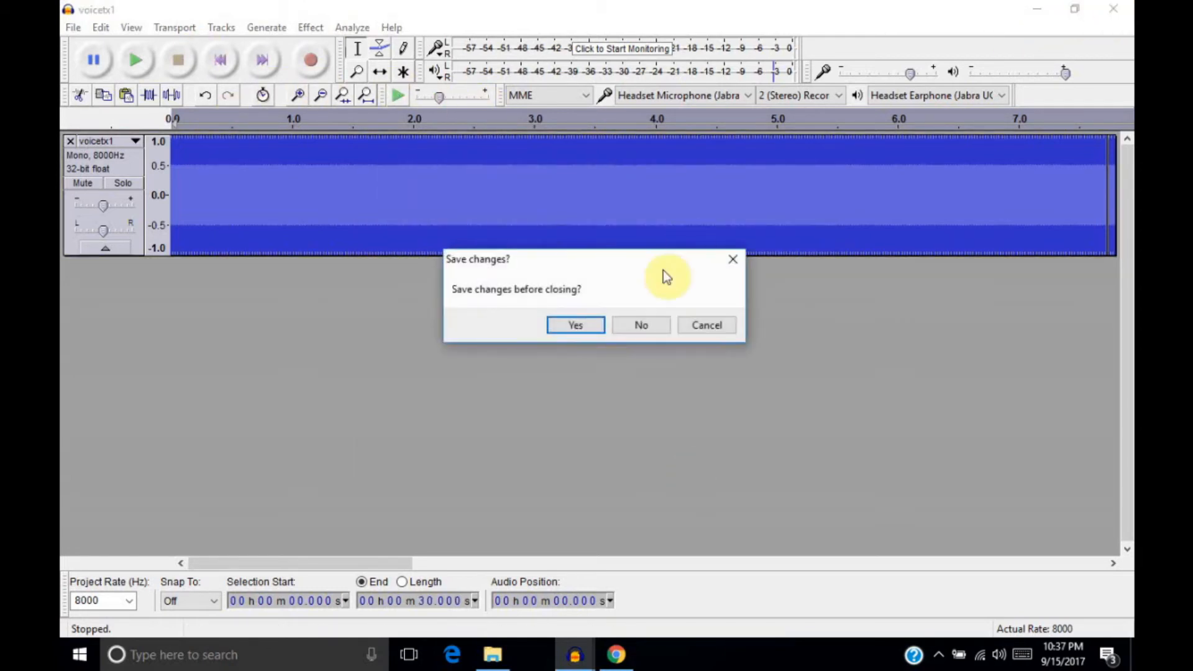
left_click(641, 325)
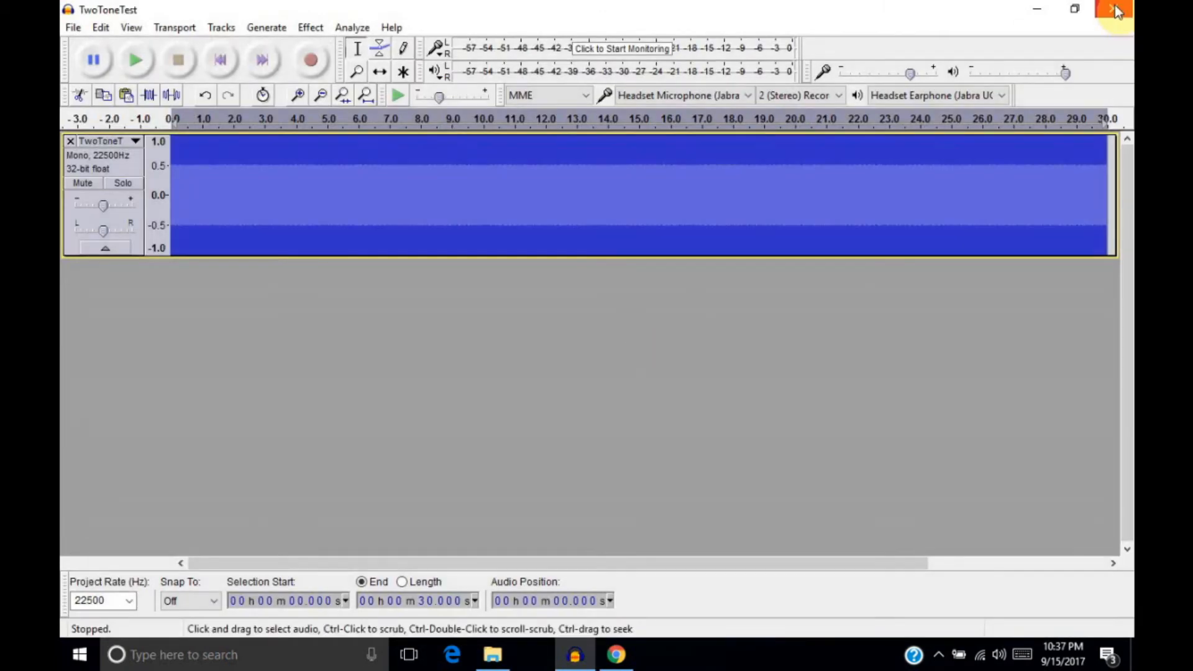
left_click(1115, 9)
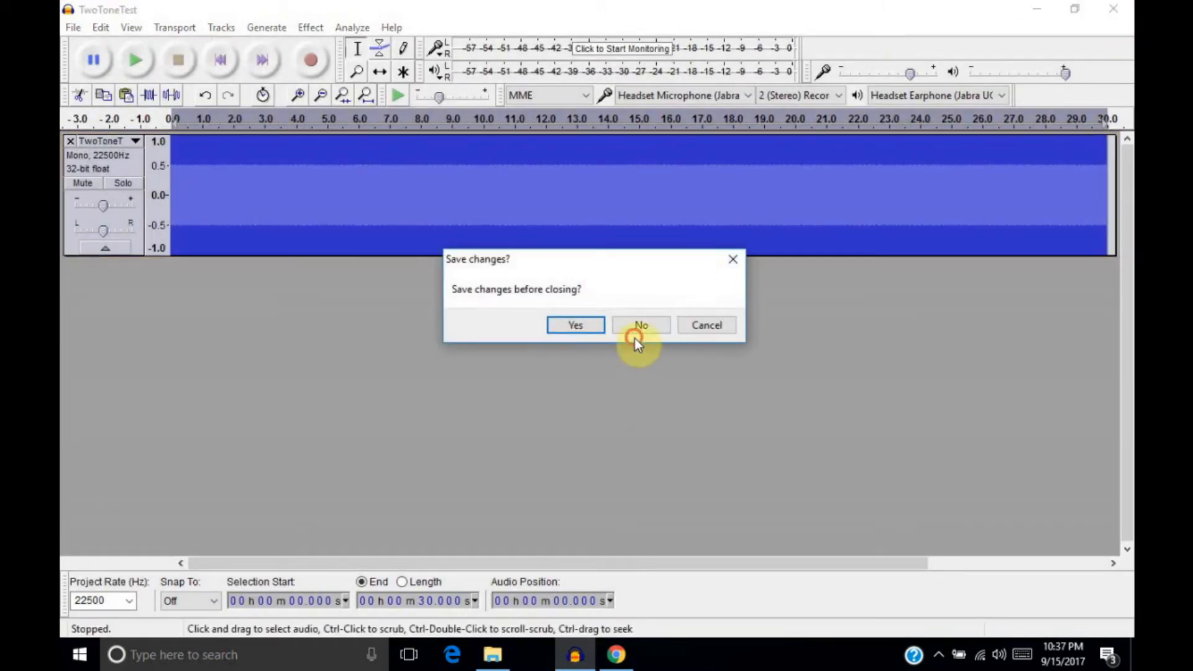
left_click(640, 325)
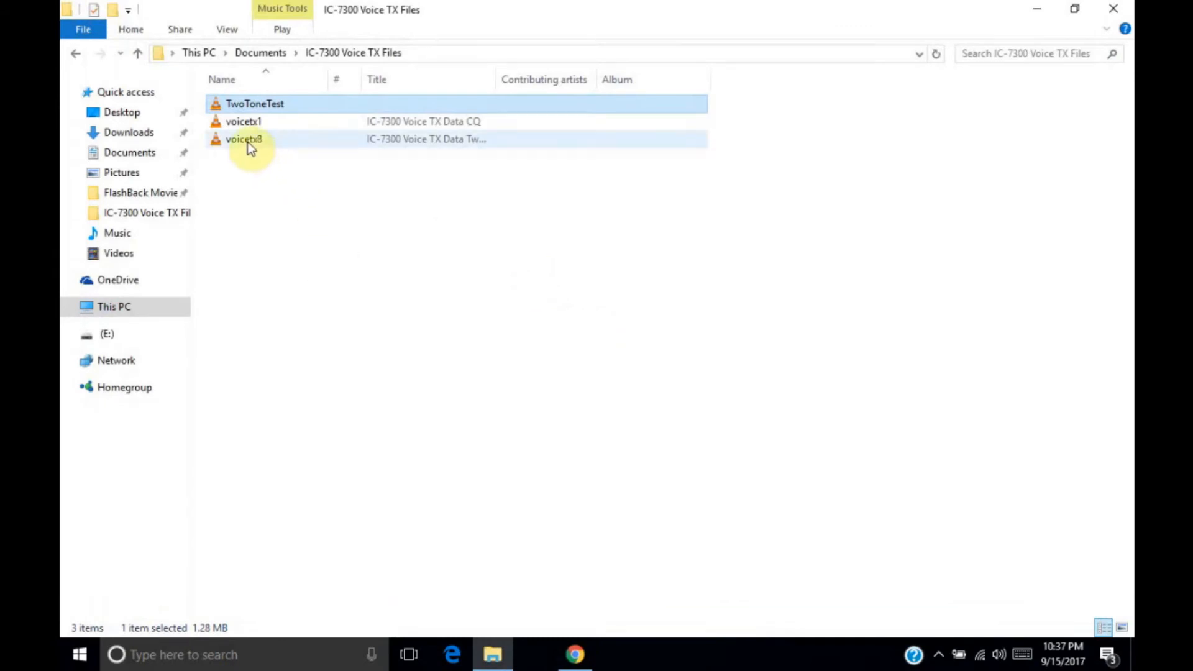
- Copy voicetx8 into E:\IC-7300\VoiceTx alongside voicetx1
right_click(244, 139)
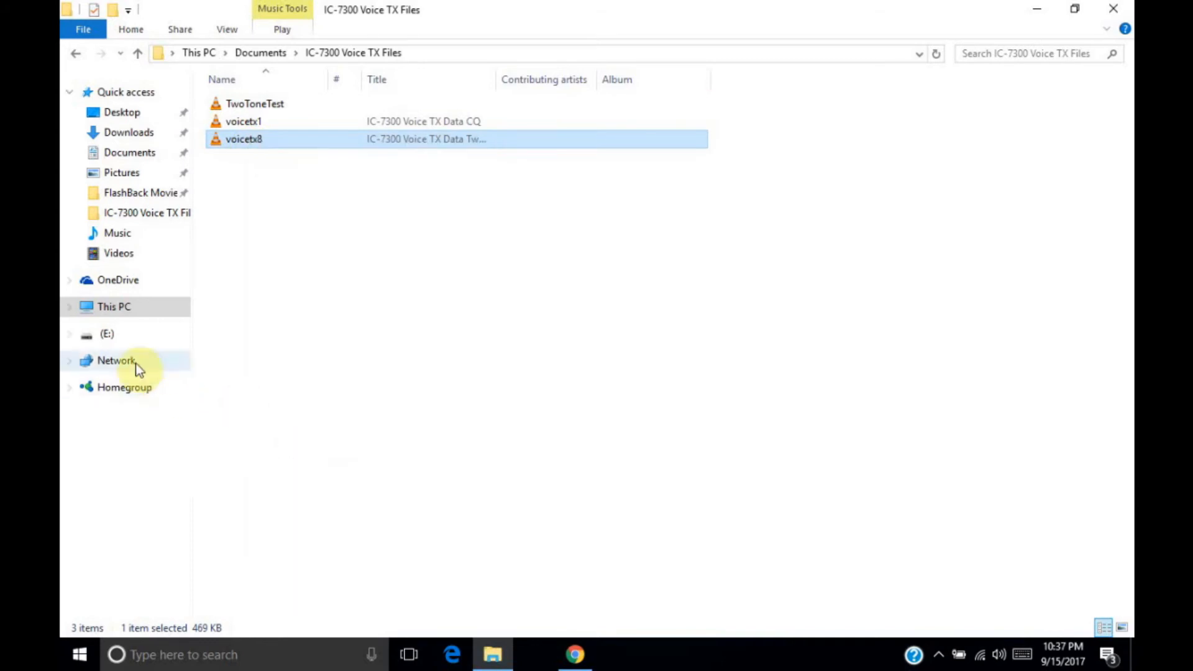
left_click(107, 334)
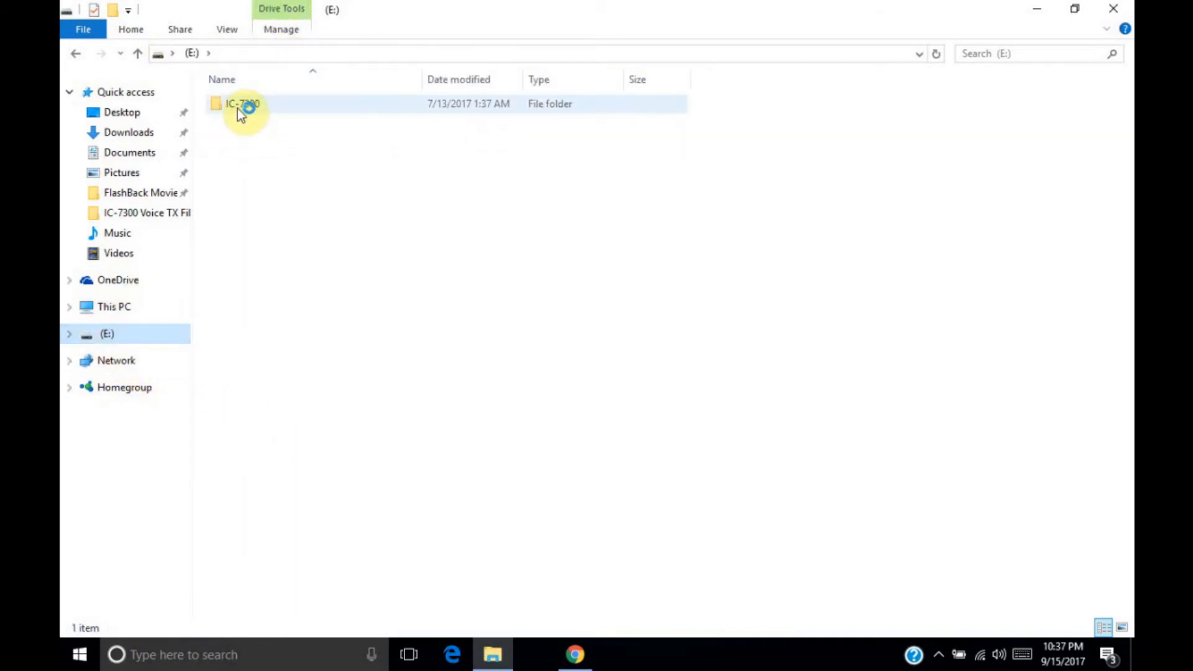
double_click(242, 103)
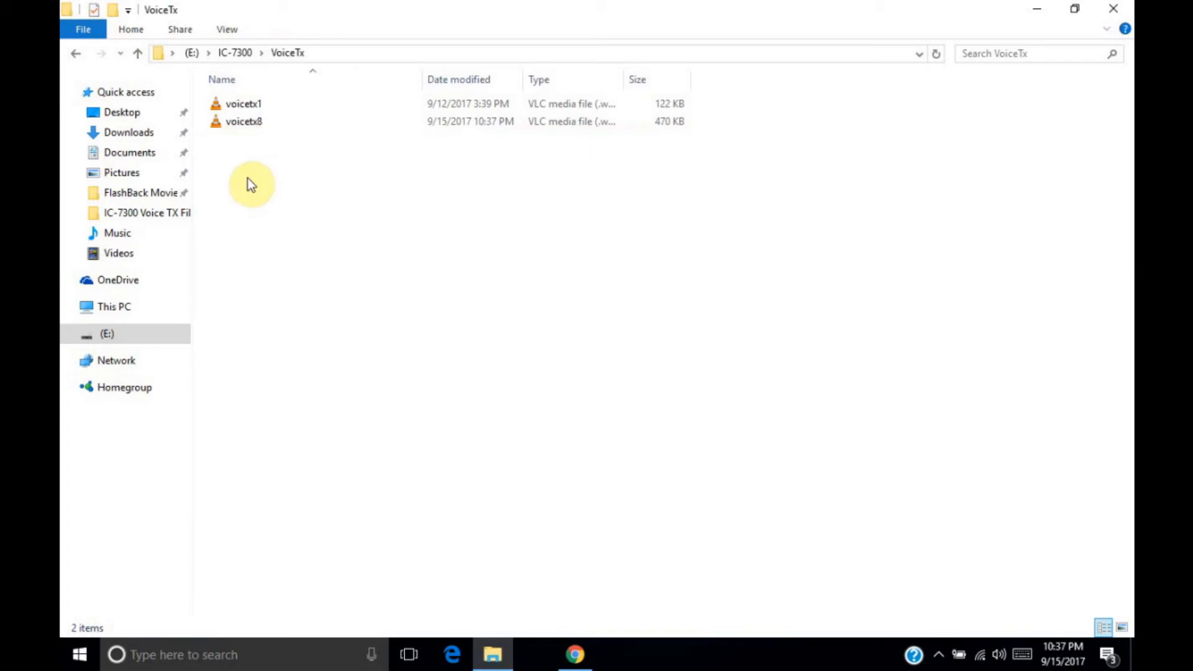
mouse_move(780, 169)
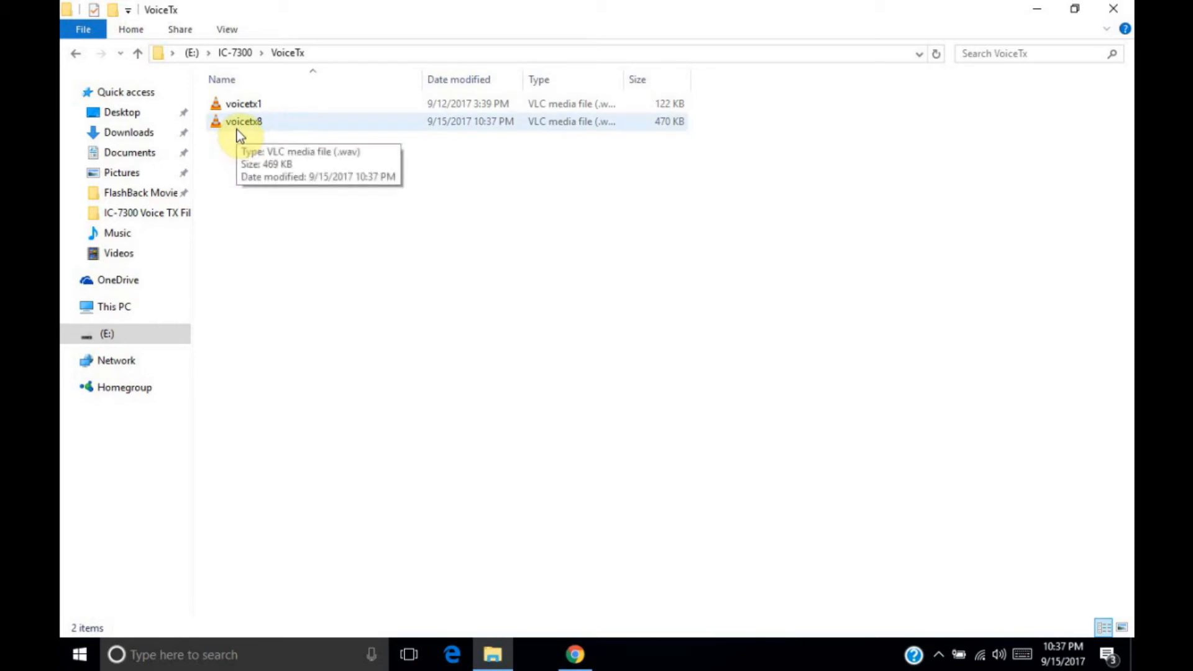
left_click(244, 121)
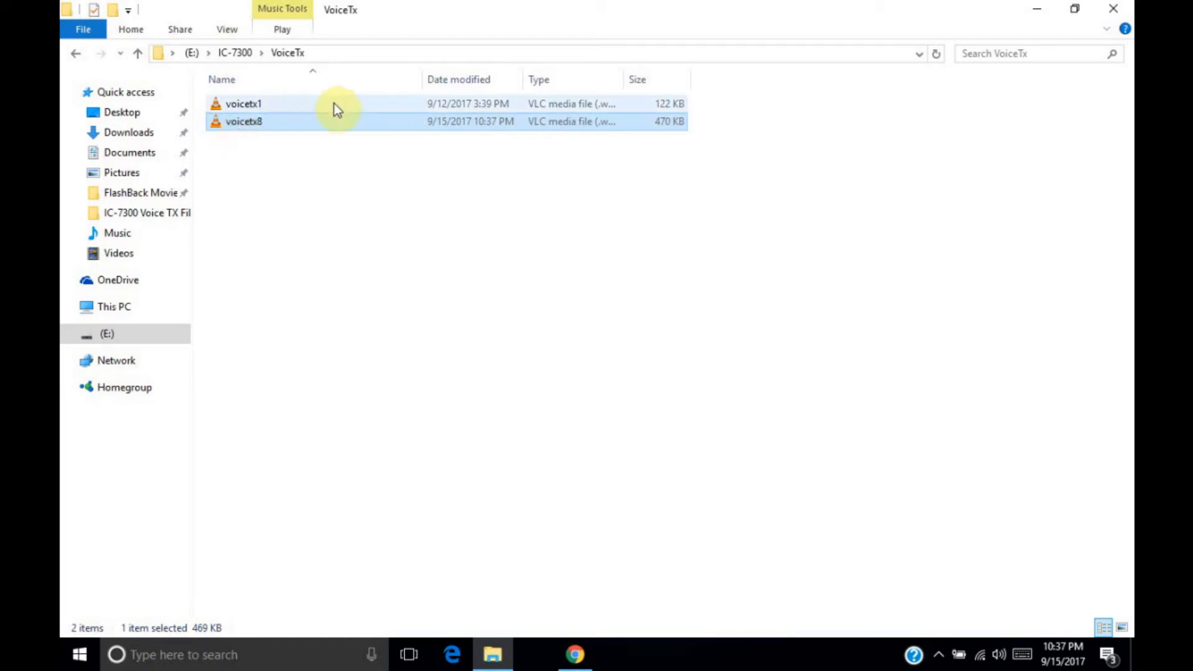
left_click(348, 224)
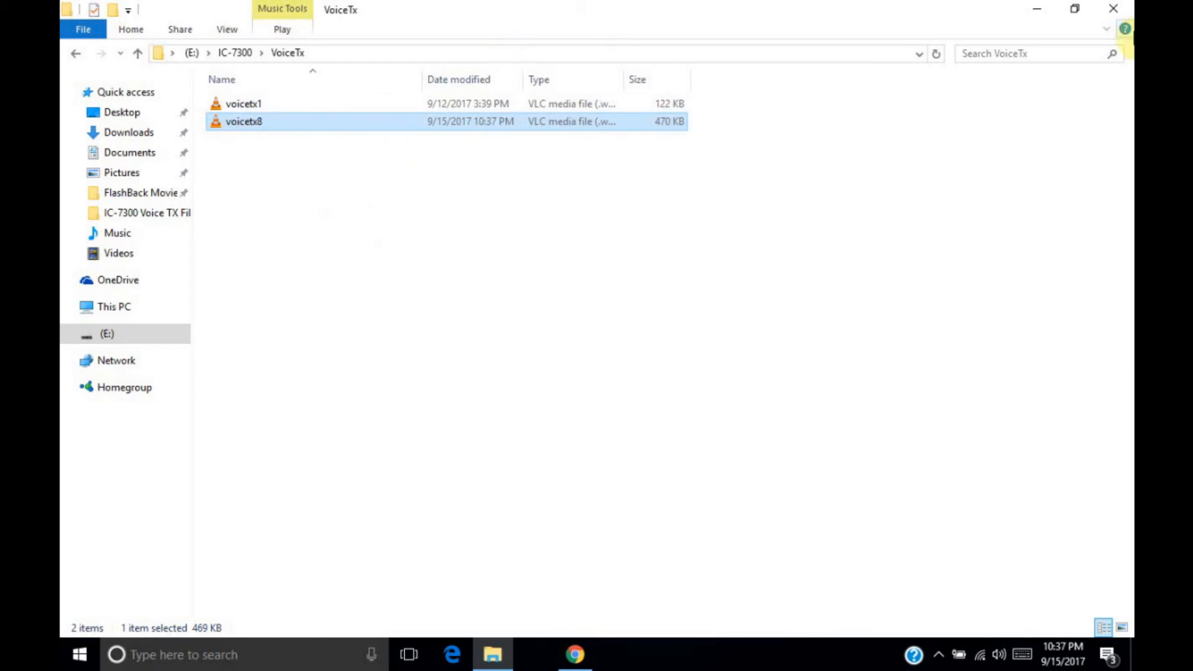
mouse_move(1113, 10)
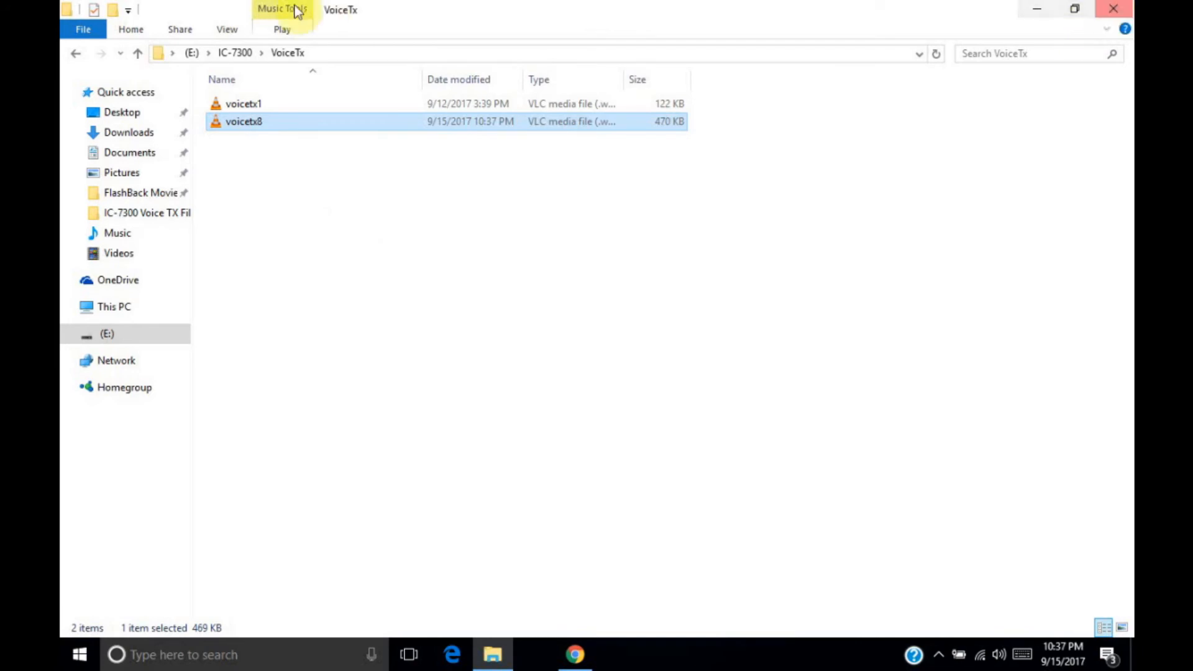
- Eject drive E: from This PC and dismiss the Safe To Remove Hardware notice
left_click(191, 52)
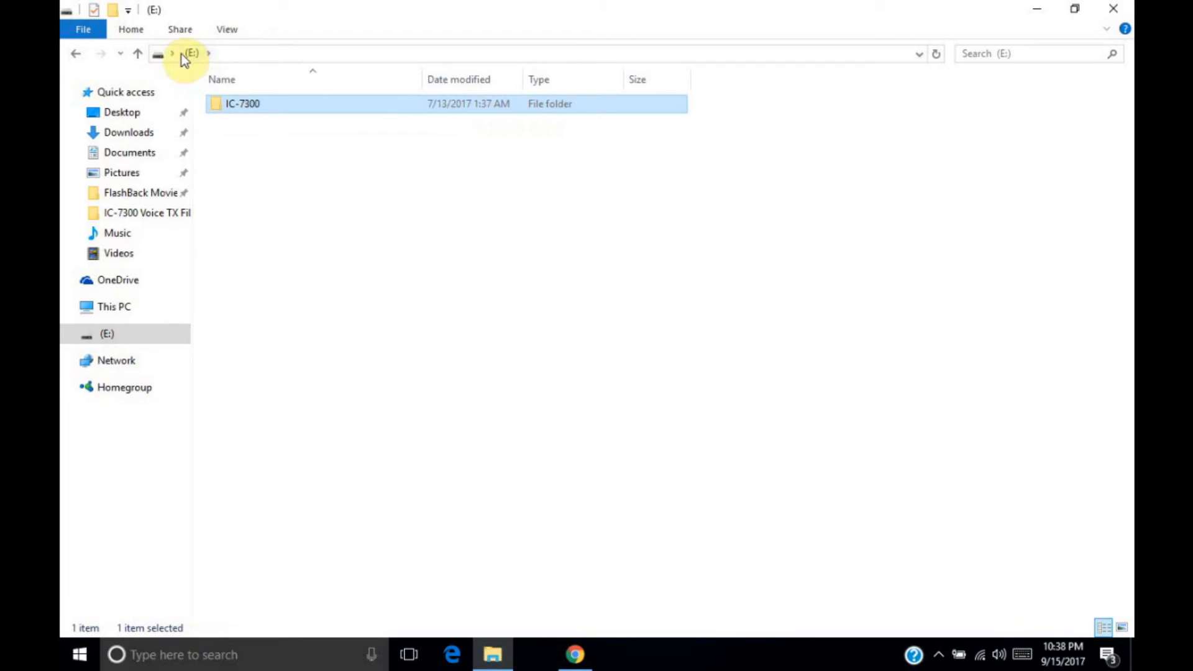
left_click(183, 53)
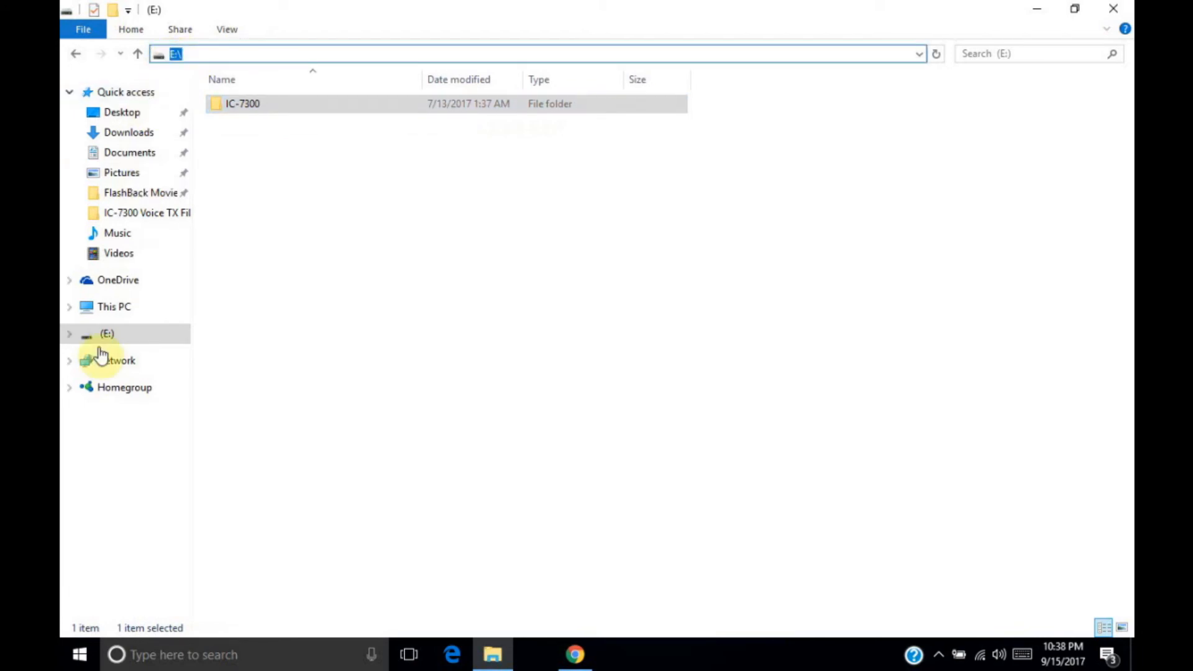
left_click(114, 306)
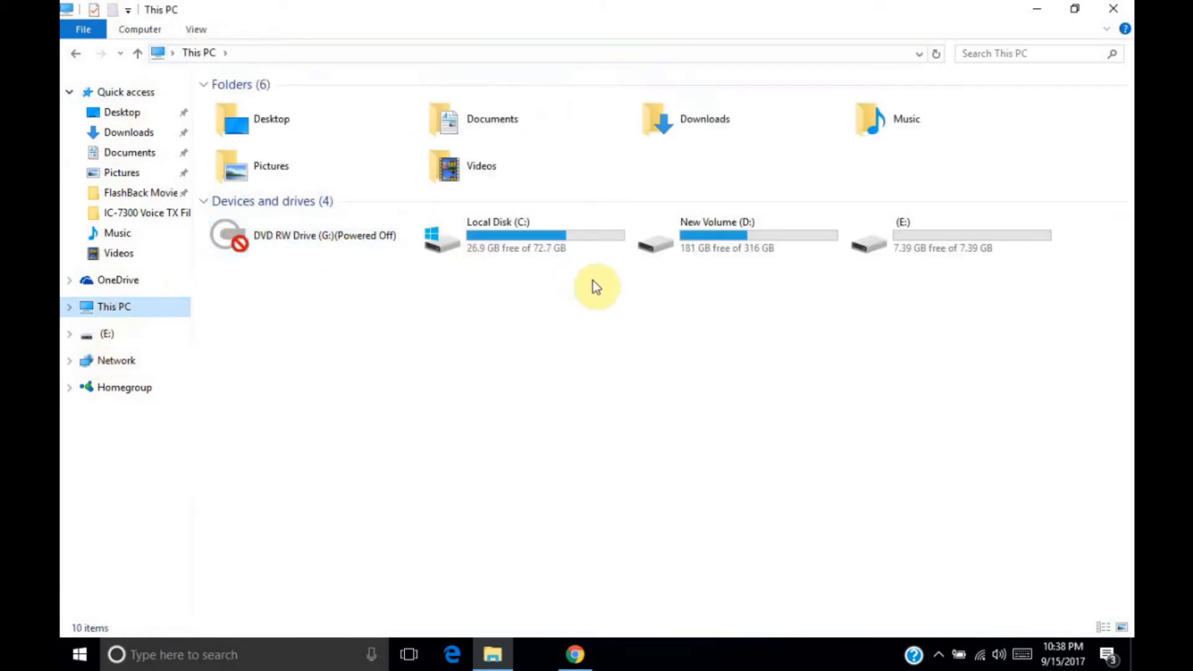
right_click(947, 236)
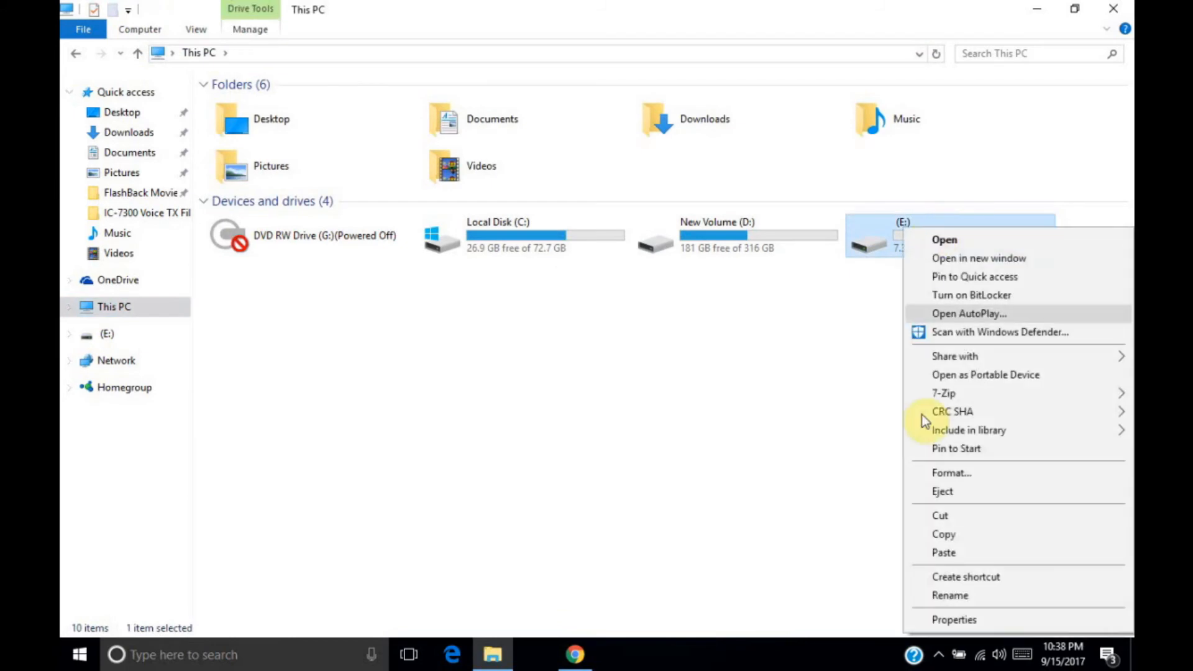
left_click(942, 491)
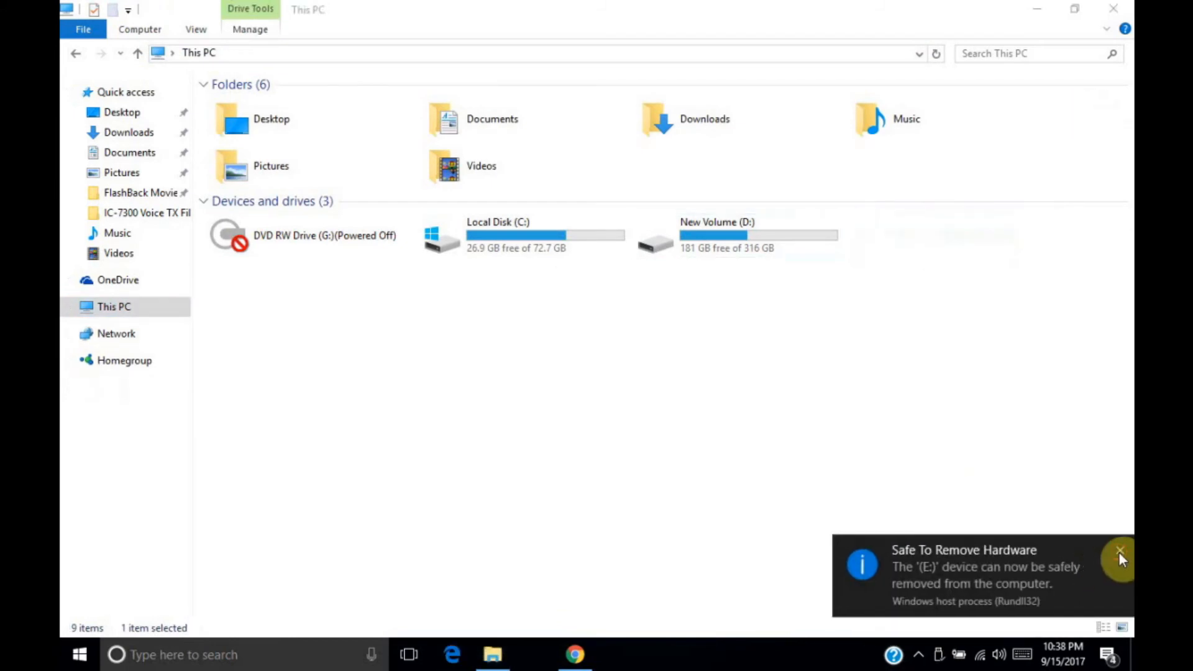
left_click(1120, 550)
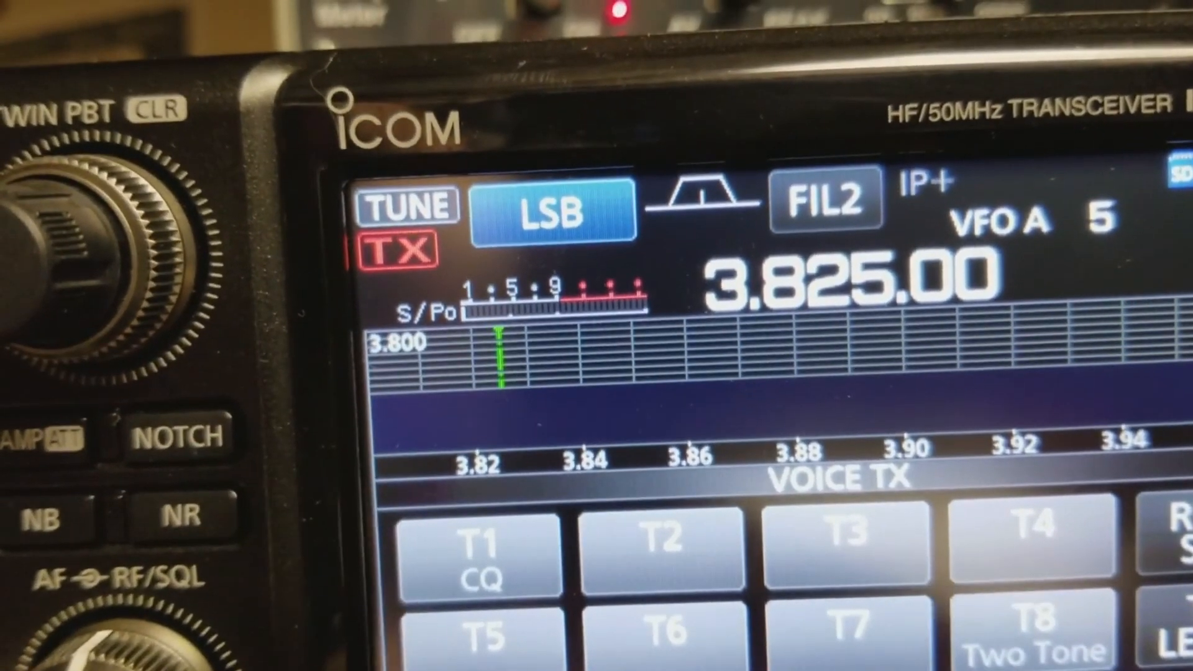
- Start transmitting voice memory T8 "Two Tone" on 3.825 LSB
left_click(1024, 631)
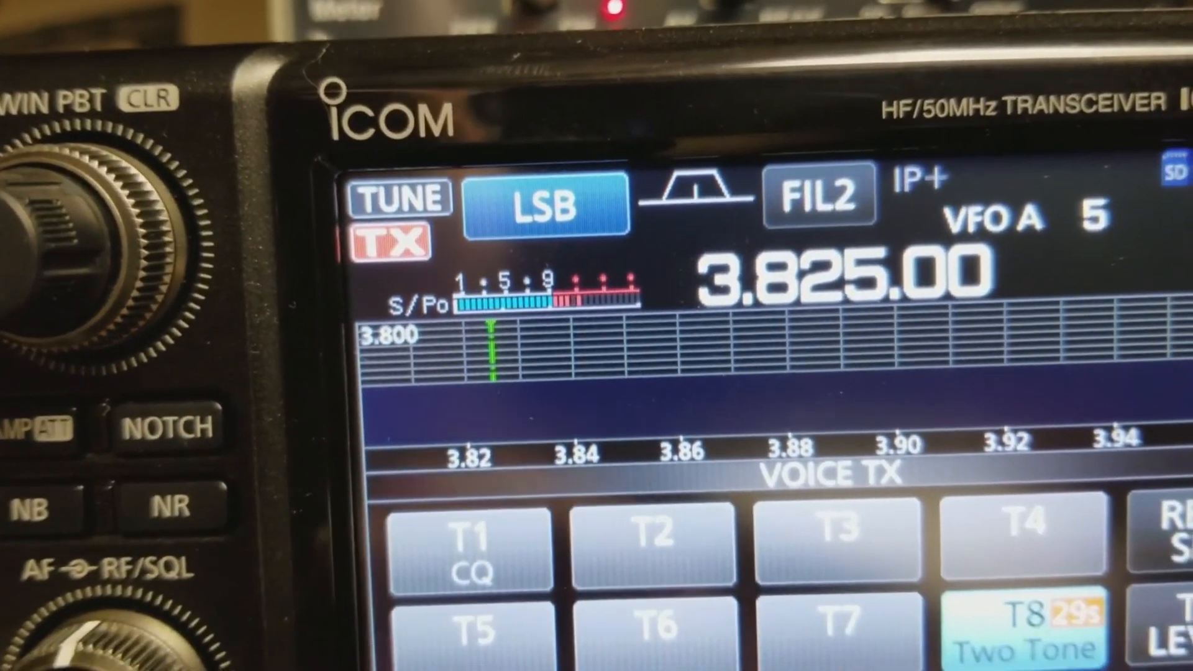